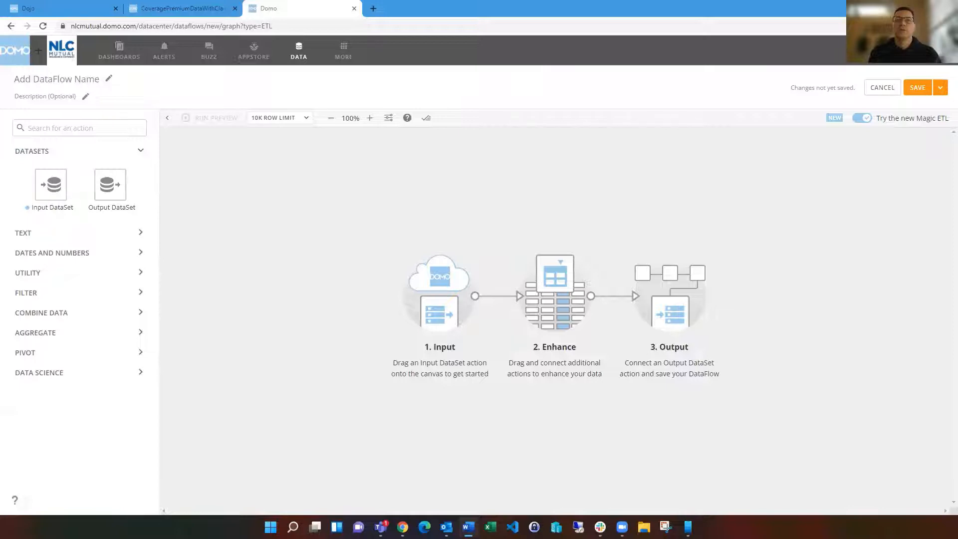
pyautogui.moveTo(254, 246)
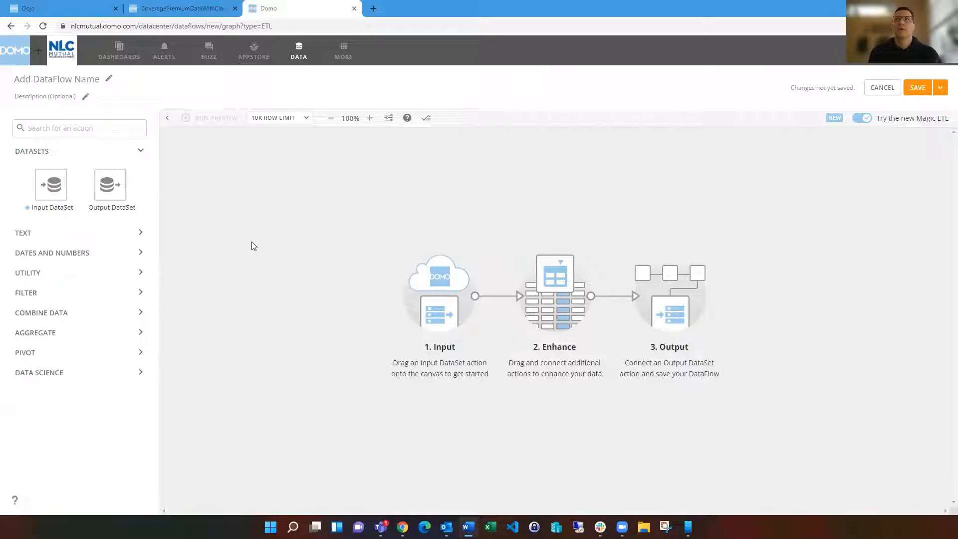
pyautogui.moveTo(274, 230)
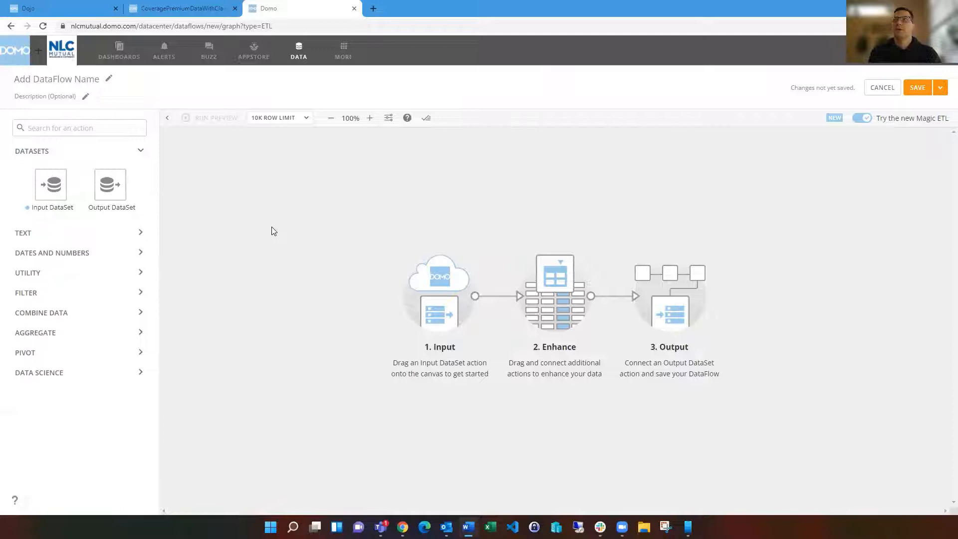
pyautogui.moveTo(299, 55)
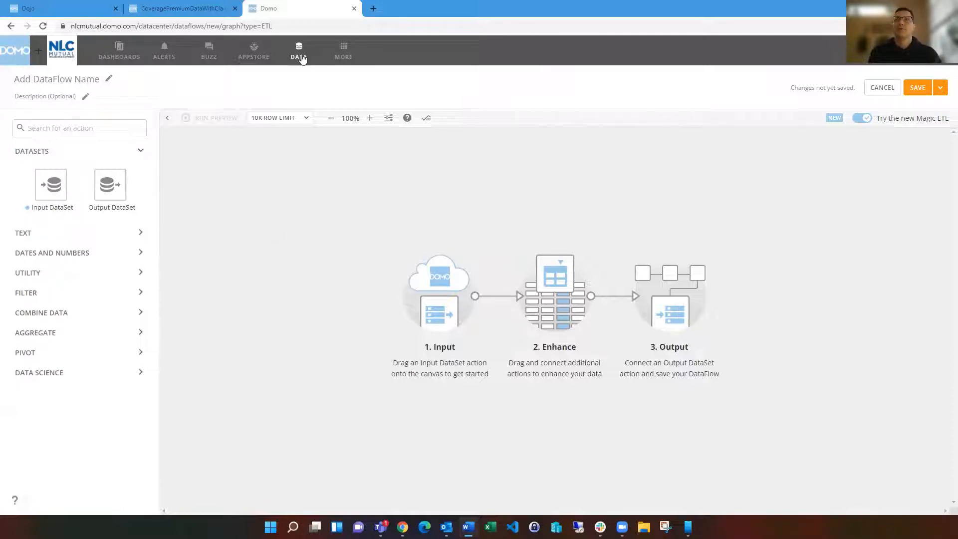
pyautogui.moveTo(314, 237)
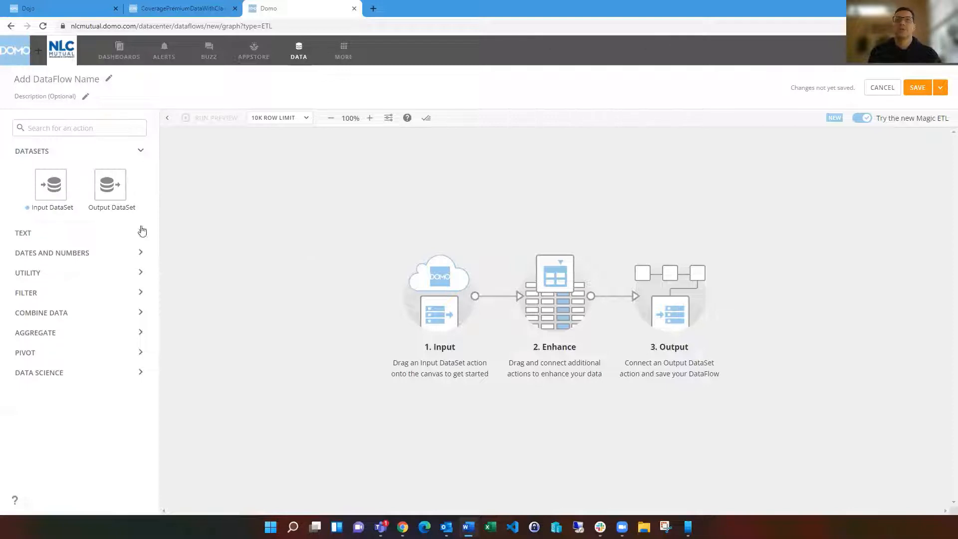
# - Place an Input DataSet on the canvas and choose CoveragePremiumData-Sample for it
pyautogui.moveTo(50, 183); pyautogui.dragTo(70, 204)
pyautogui.write('sample')
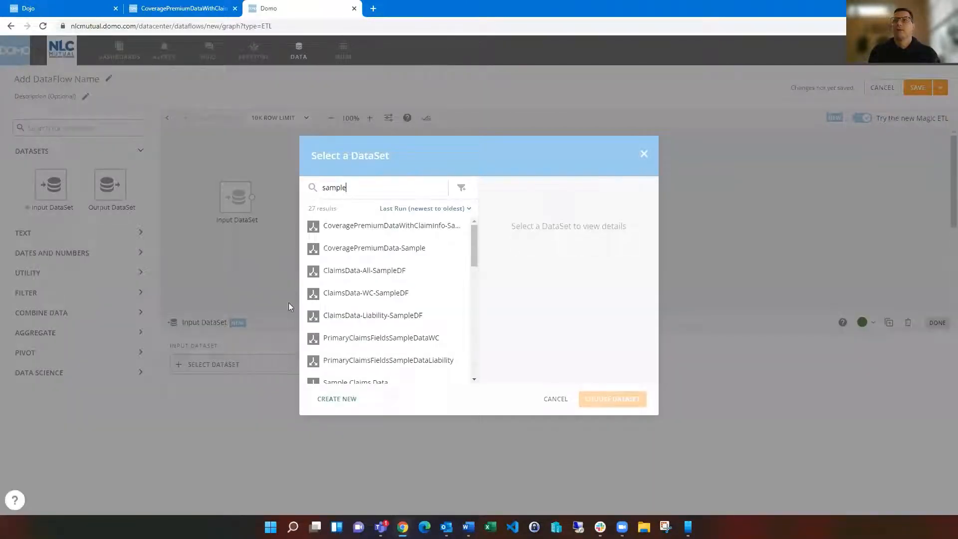
pyautogui.click(374, 248)
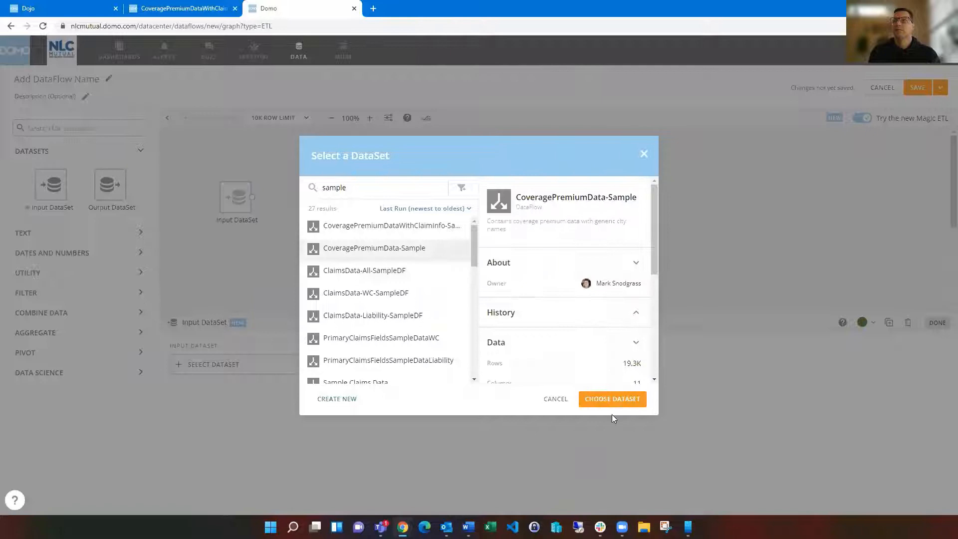
pyautogui.click(611, 398)
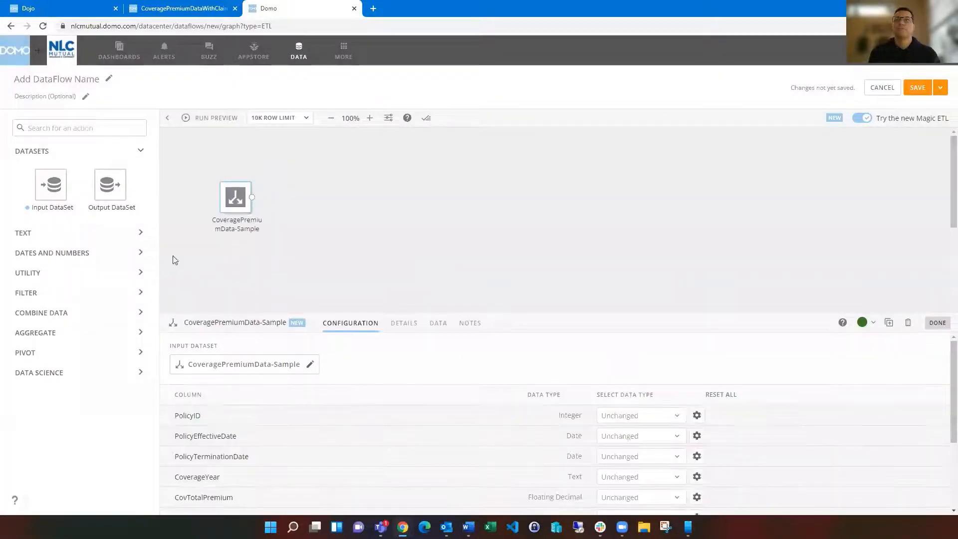
# - Place a second Input DataSet, search 'sample' and choose ClaimsData-All-SampleDF, then close its panel
pyautogui.moveTo(51, 185); pyautogui.dragTo(70, 212)
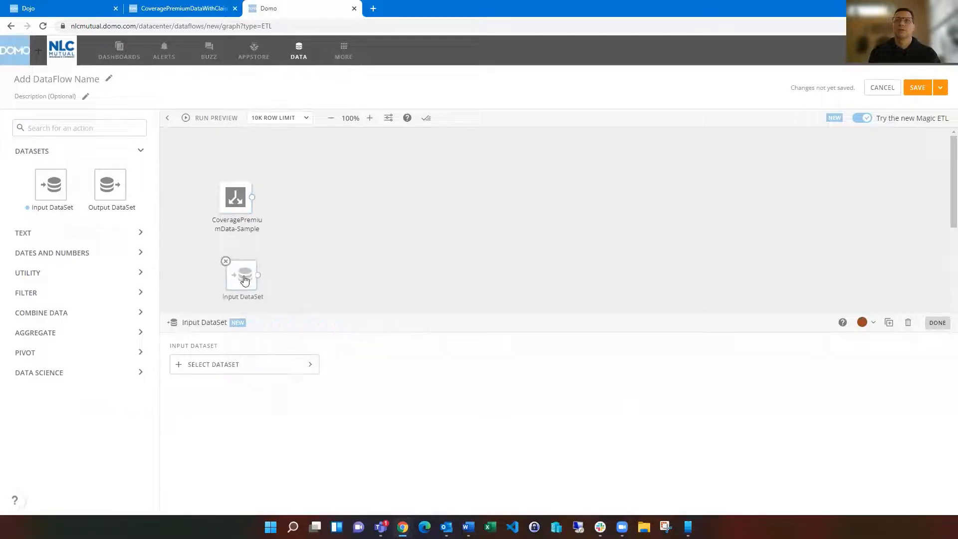
pyautogui.write('sample')
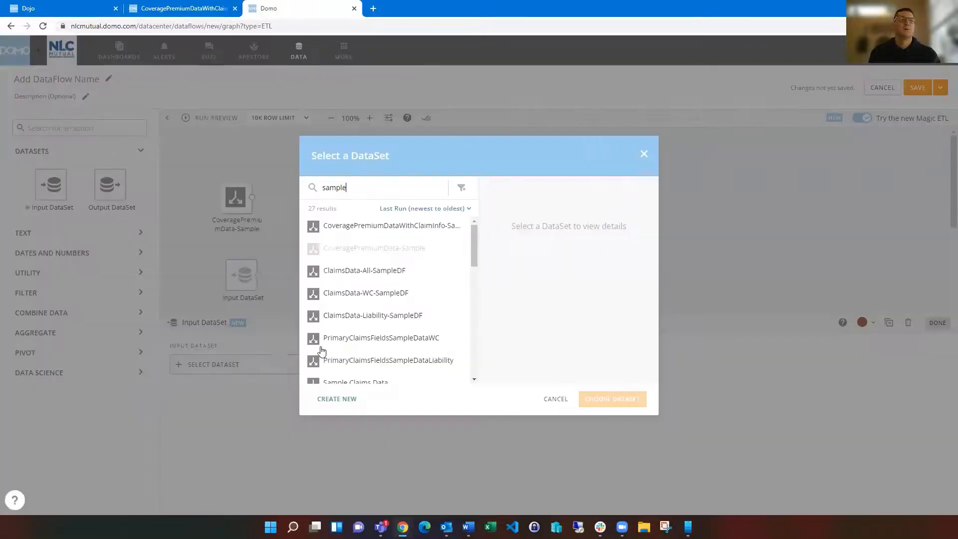
pyautogui.click(364, 270)
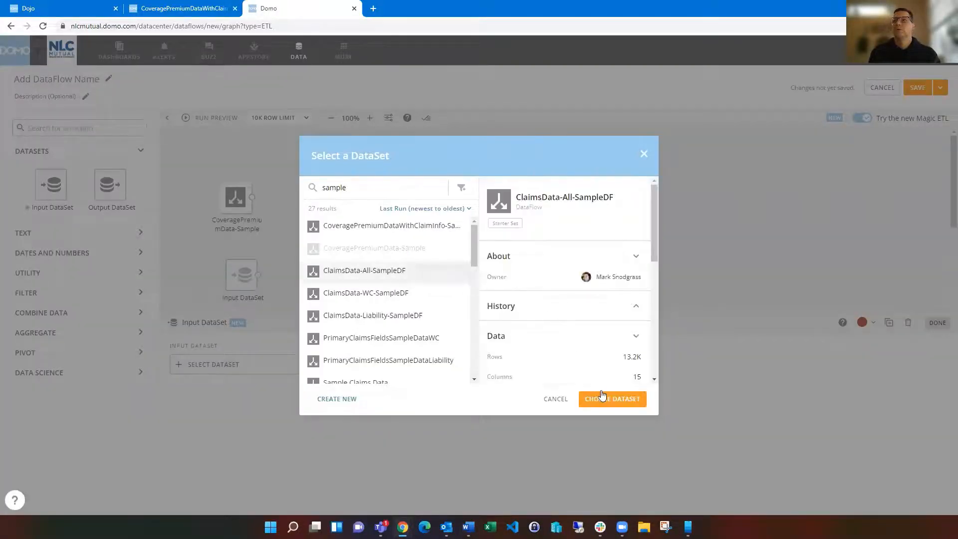
pyautogui.click(611, 398)
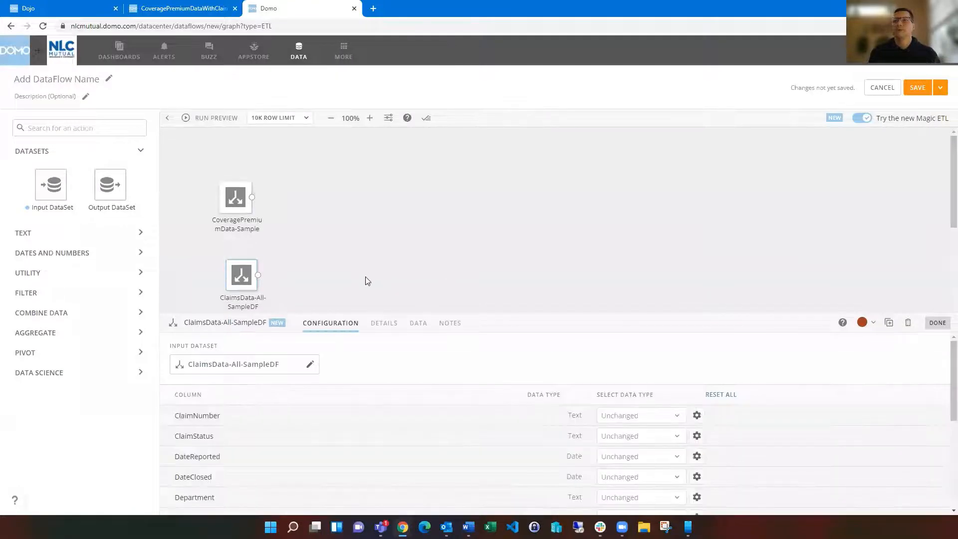
pyautogui.click(936, 322)
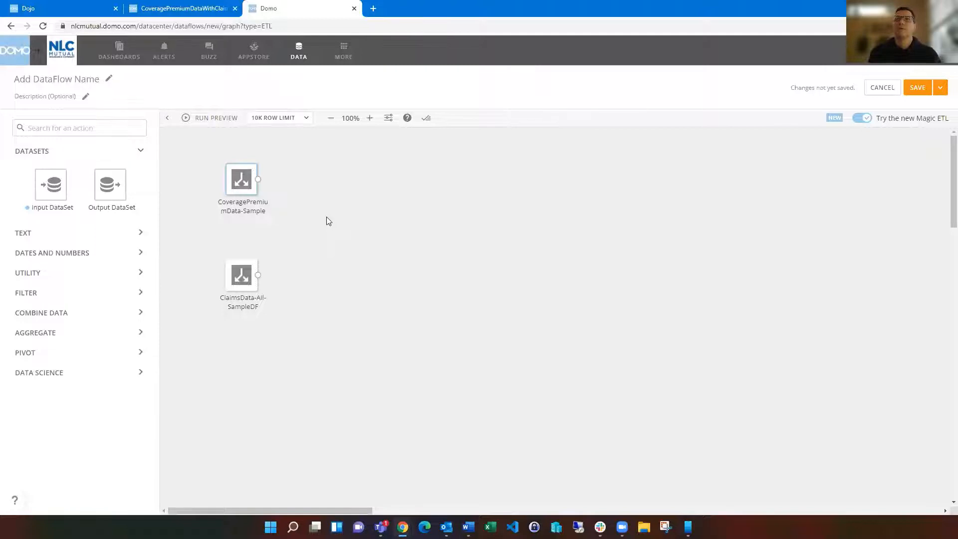
pyautogui.moveTo(307, 225)
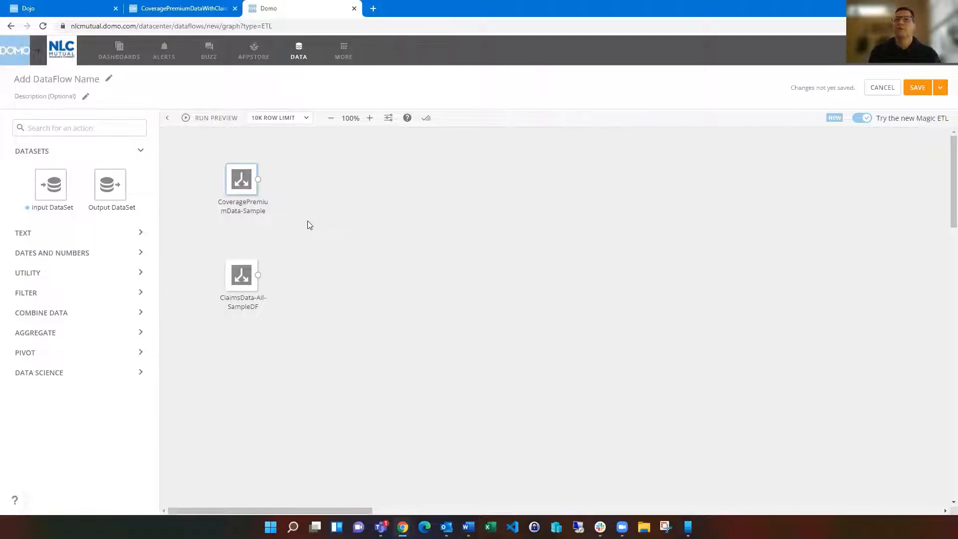
pyautogui.moveTo(241, 275)
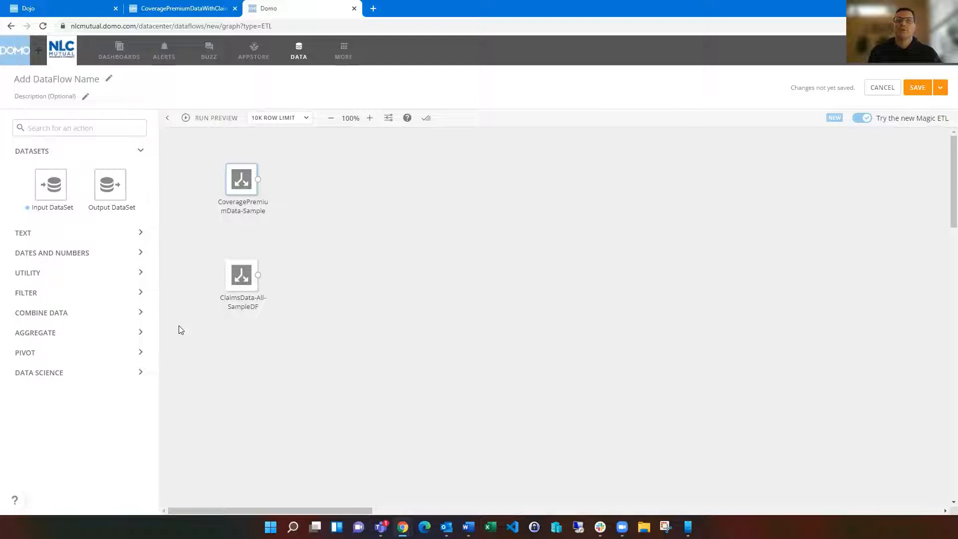
# - Place a Group By step from Aggregate and connect the claims input to it
pyautogui.click(34, 332)
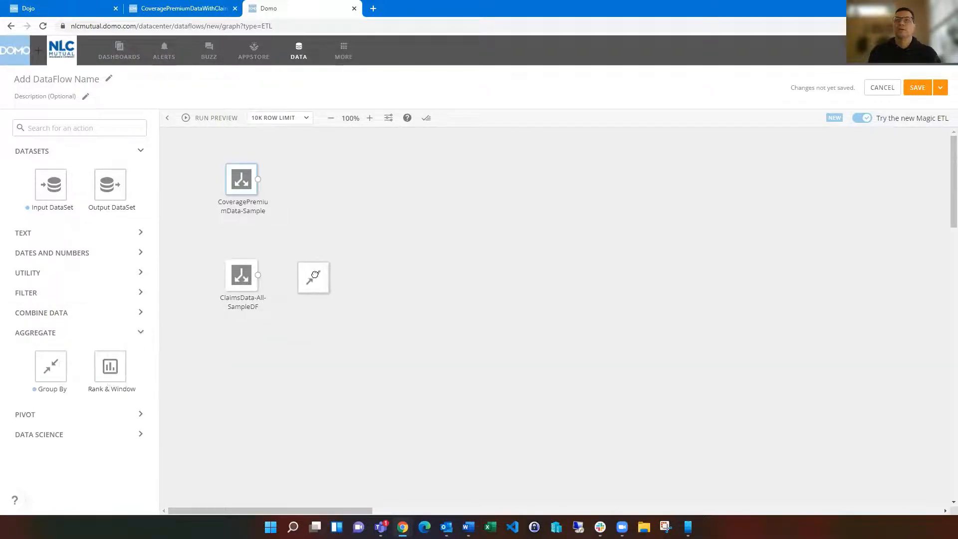
pyautogui.click(313, 276)
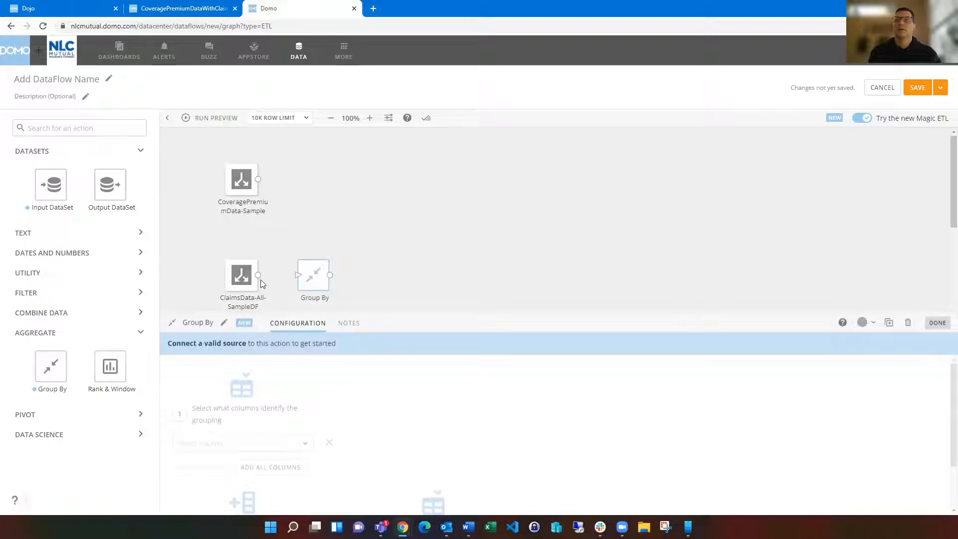
pyautogui.moveTo(257, 275); pyautogui.dragTo(297, 275)
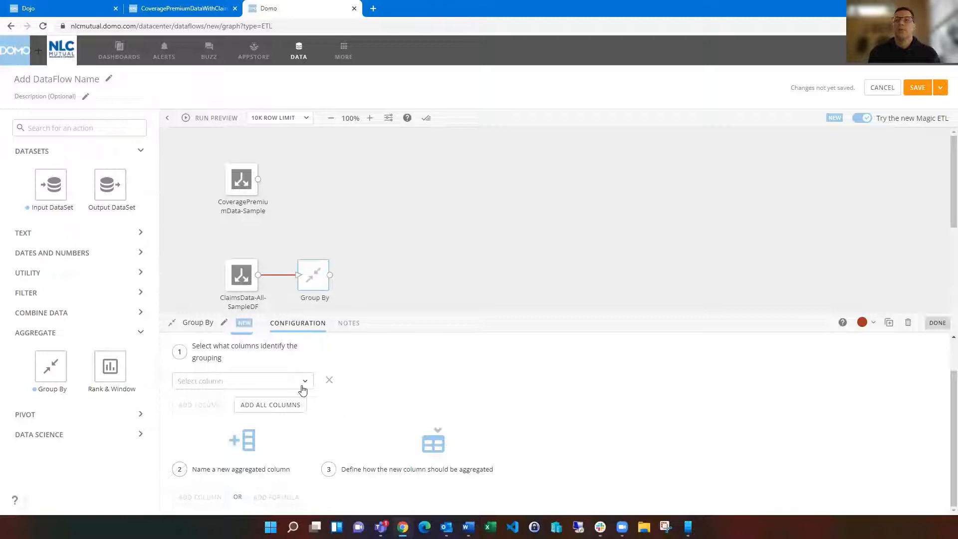
pyautogui.moveTo(305, 385)
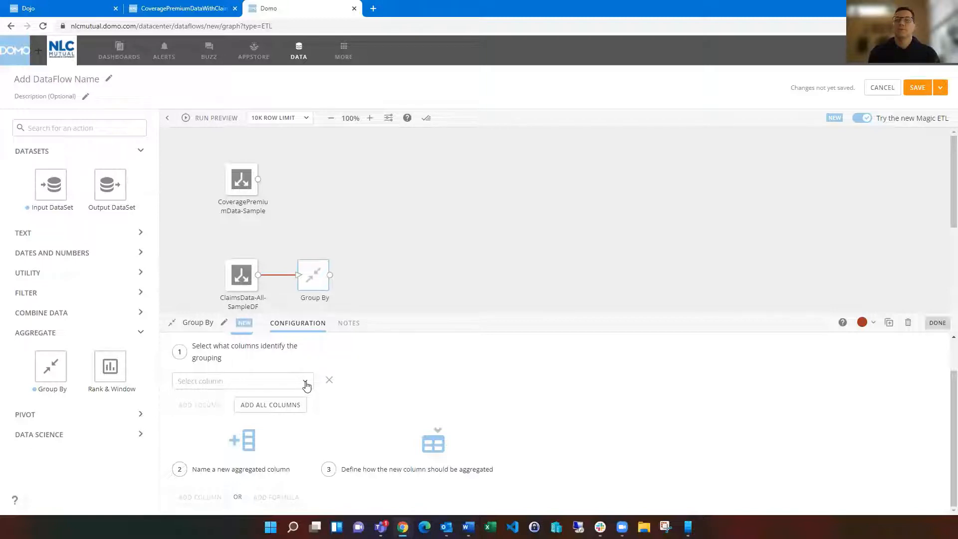
# - Set the grouping columns to CoverageType, MemberName and CoverageYear
pyautogui.click(243, 380)
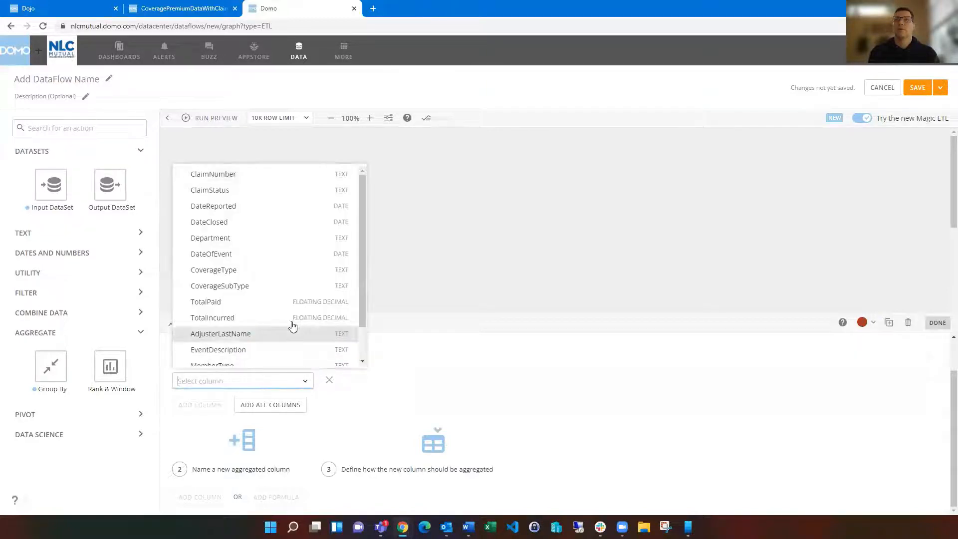
pyautogui.click(214, 269)
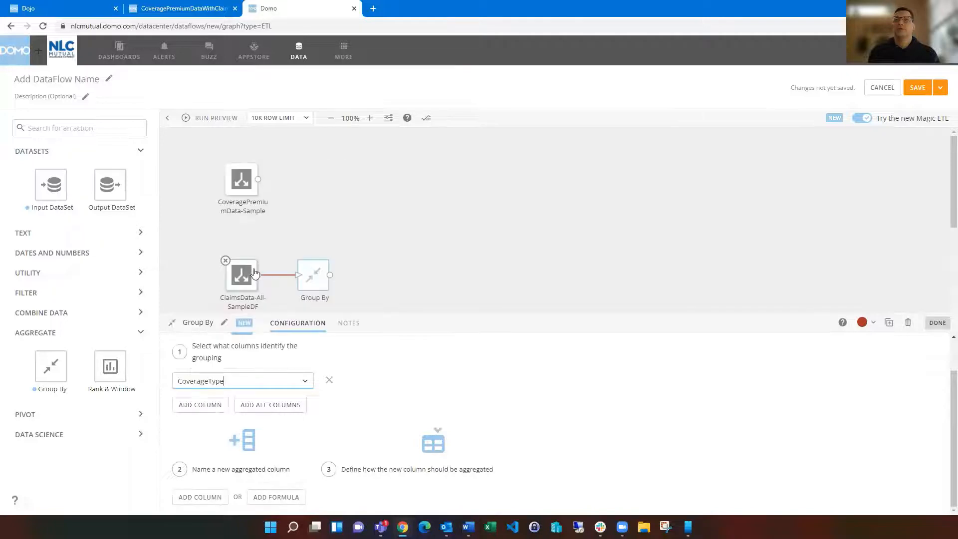
pyautogui.click(199, 404)
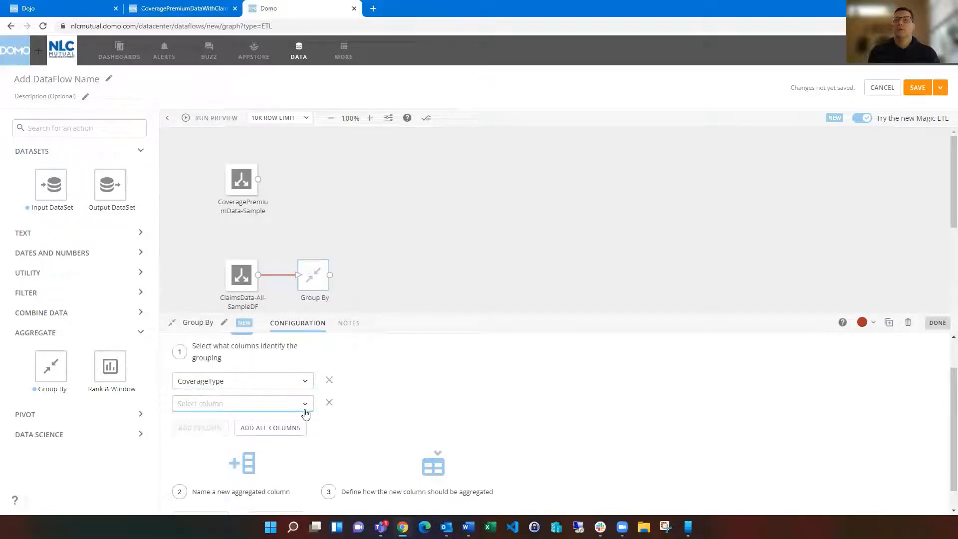
pyautogui.click(241, 403)
pyautogui.write('MemberName')
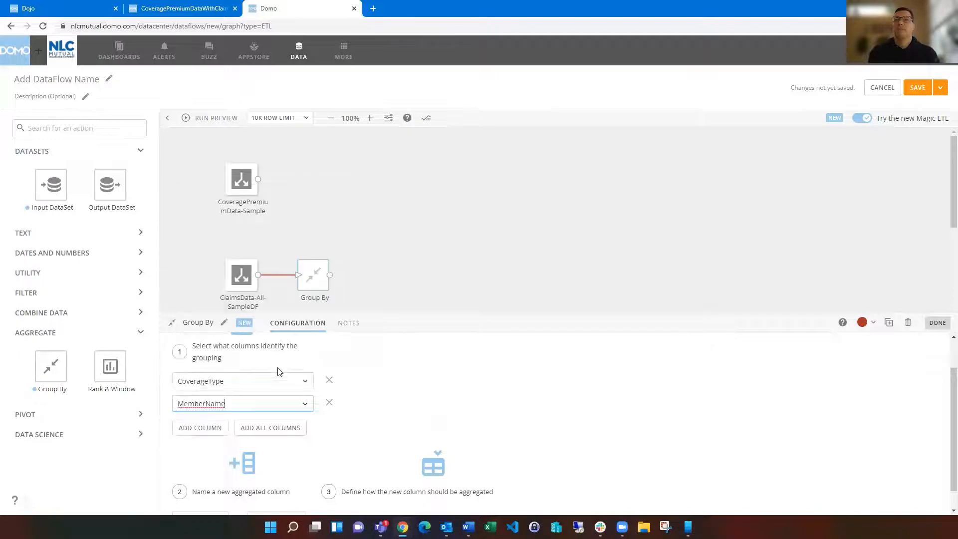
pyautogui.click(200, 427)
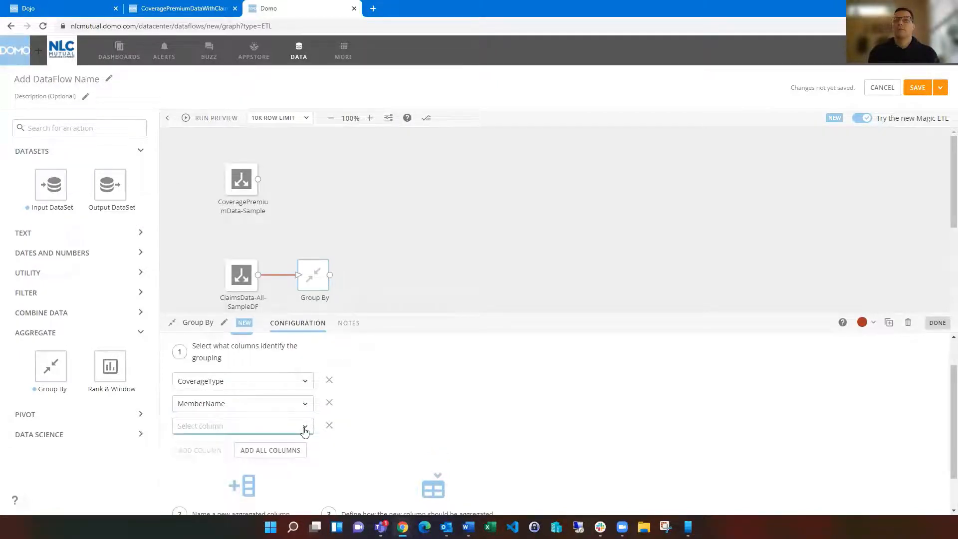
pyautogui.click(303, 426)
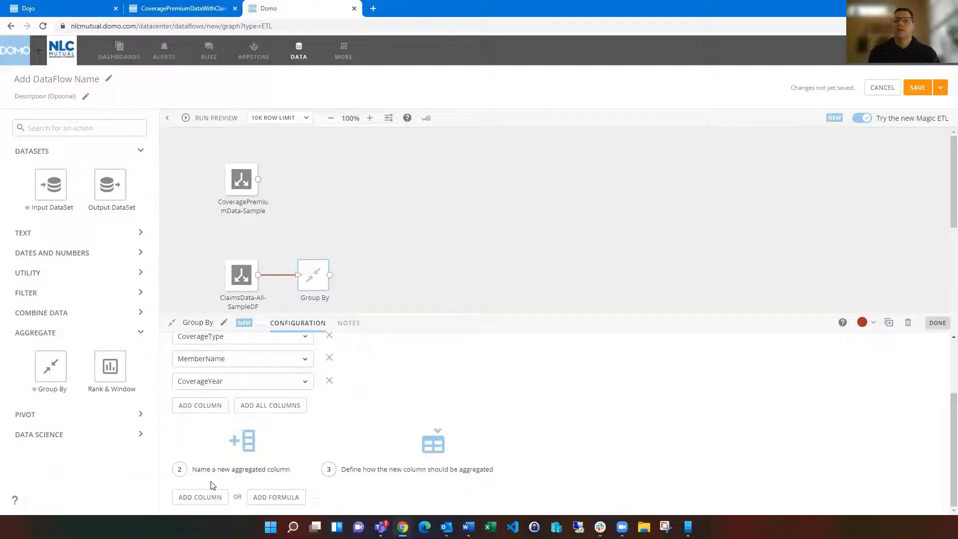
# - Add an aggregated column TotalPaid summing the TotalPaid column
pyautogui.click(200, 497)
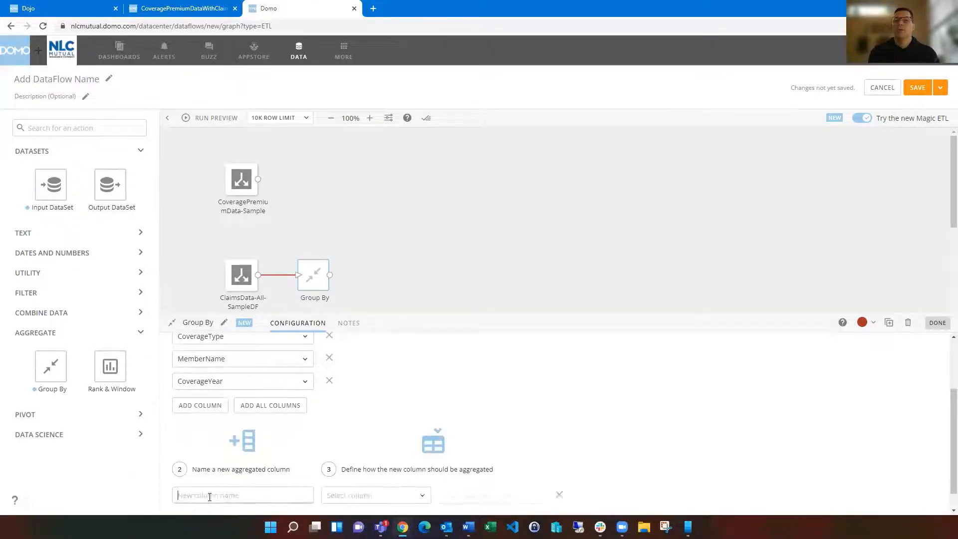
pyautogui.click(242, 494)
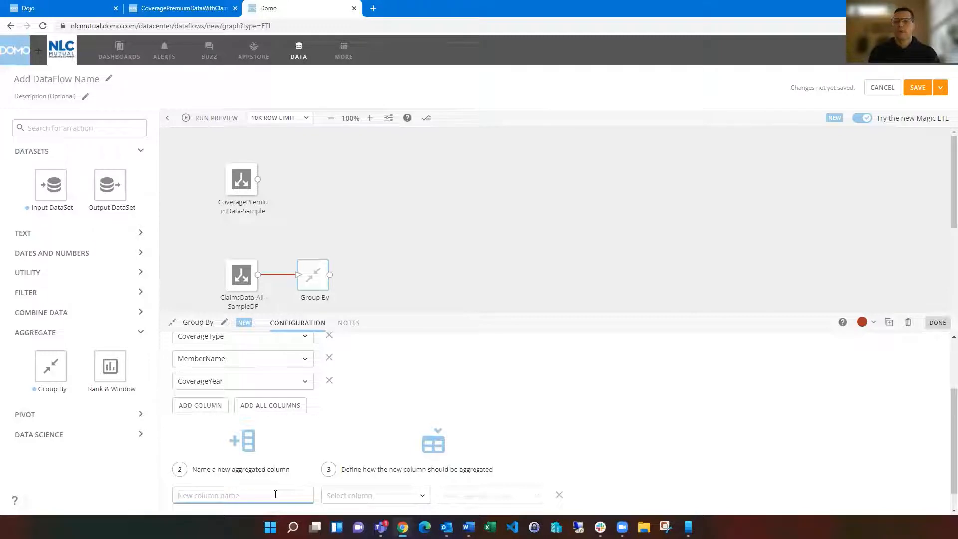
pyautogui.write('TotalP')
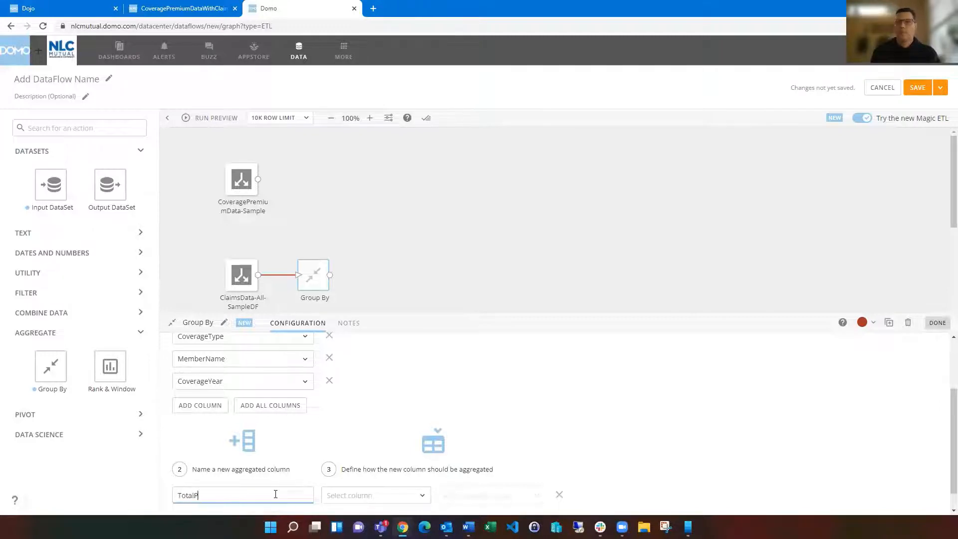
pyautogui.click(375, 494)
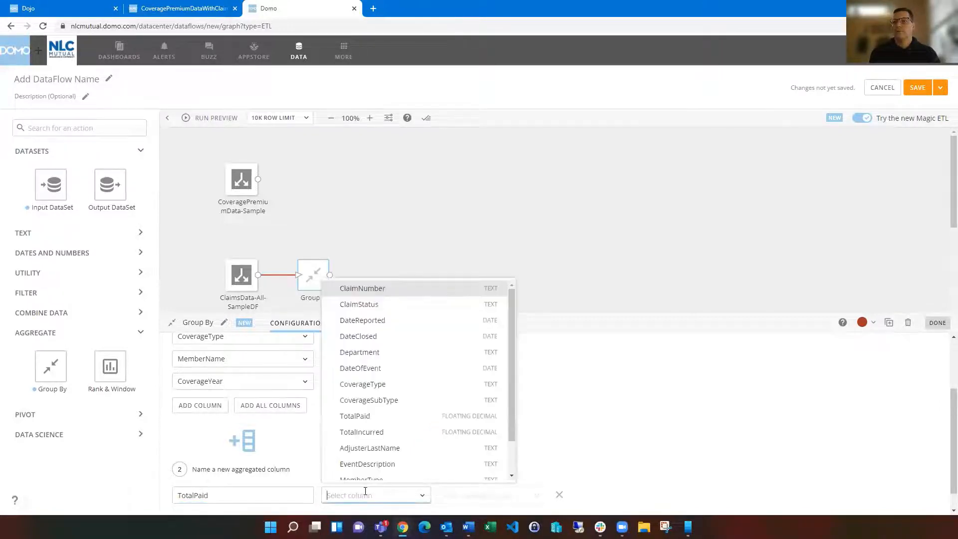
pyautogui.scroll(-3)
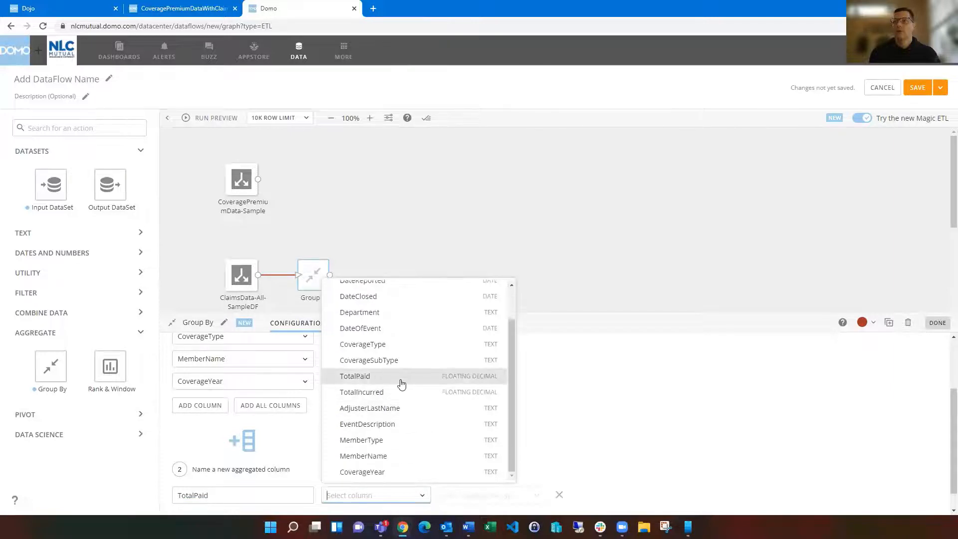
pyautogui.click(354, 376)
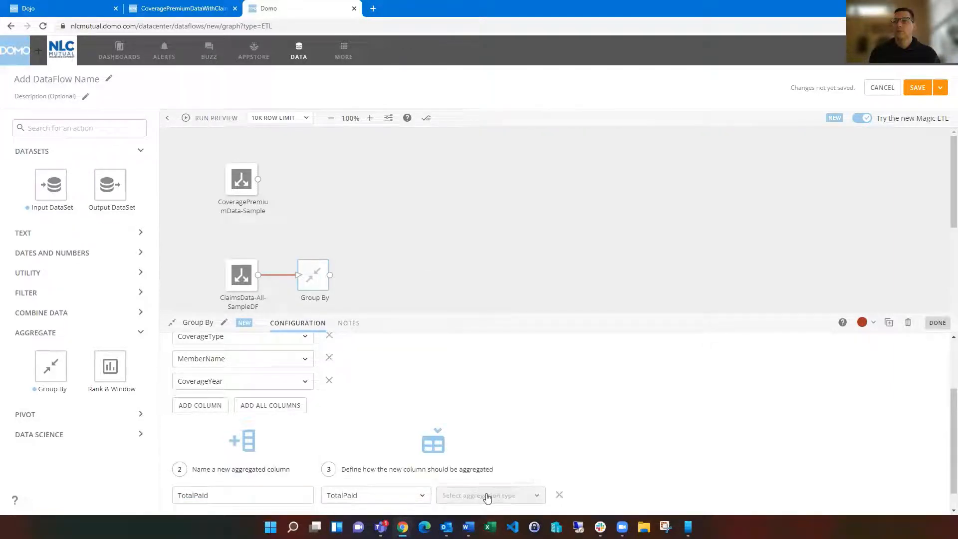
pyautogui.click(488, 495)
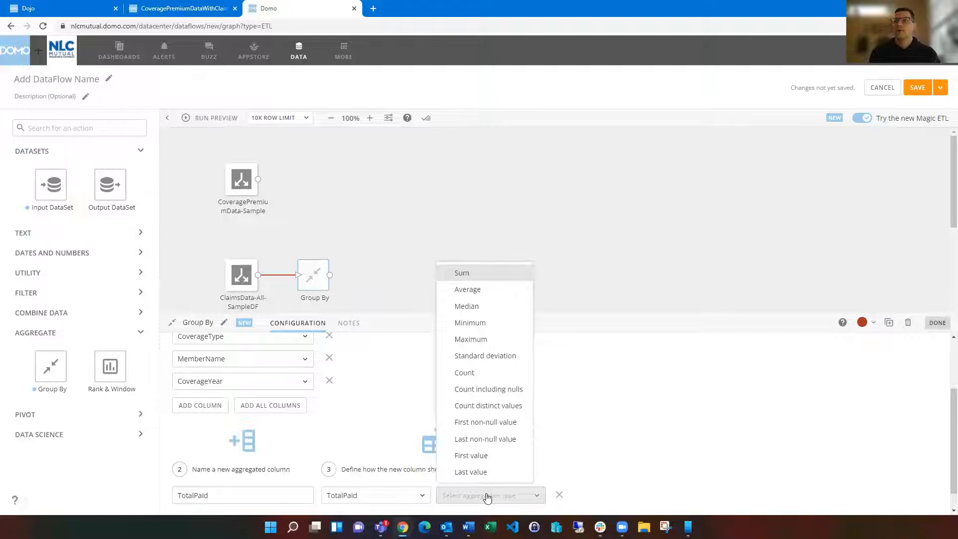
pyautogui.moveTo(461, 276)
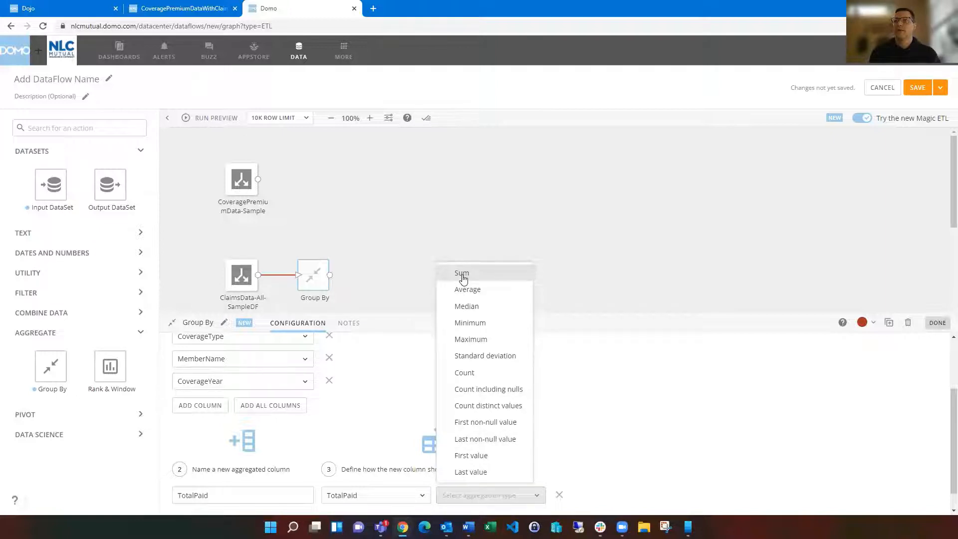
pyautogui.click(462, 272)
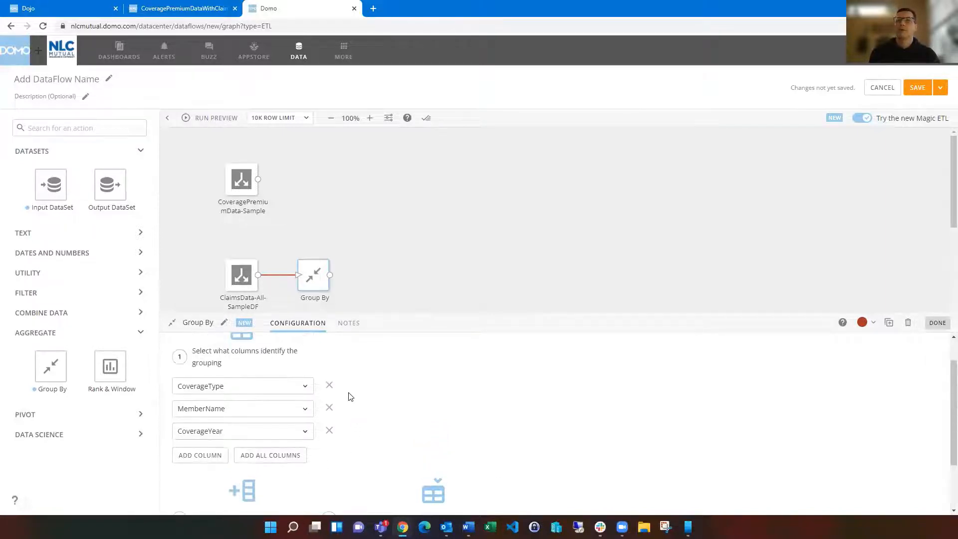
pyautogui.moveTo(224, 421)
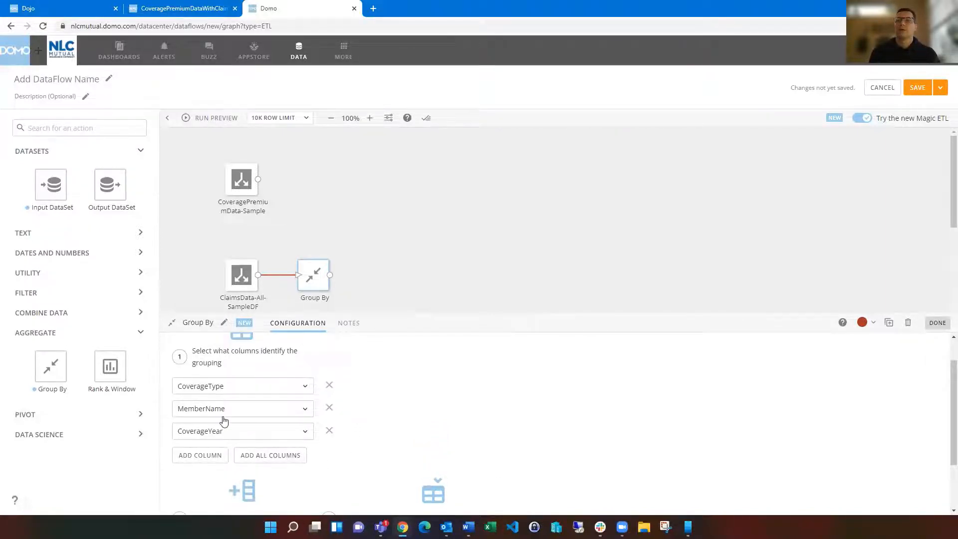
pyautogui.moveTo(229, 435)
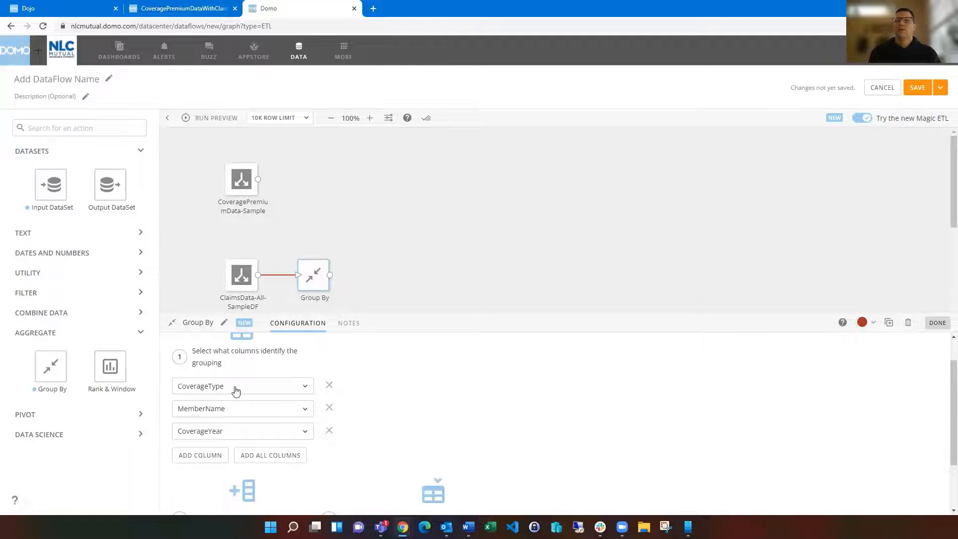
pyautogui.moveTo(204, 445)
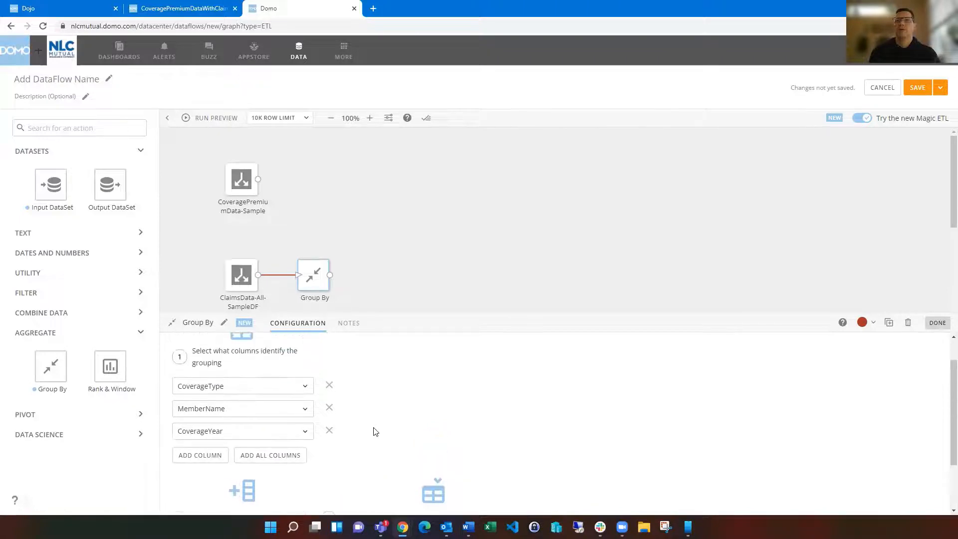
# - Add TotalIncurred as a Sum and ClaimCount as a Count of ClaimNumber, then finish the Group By
pyautogui.scroll(-3)
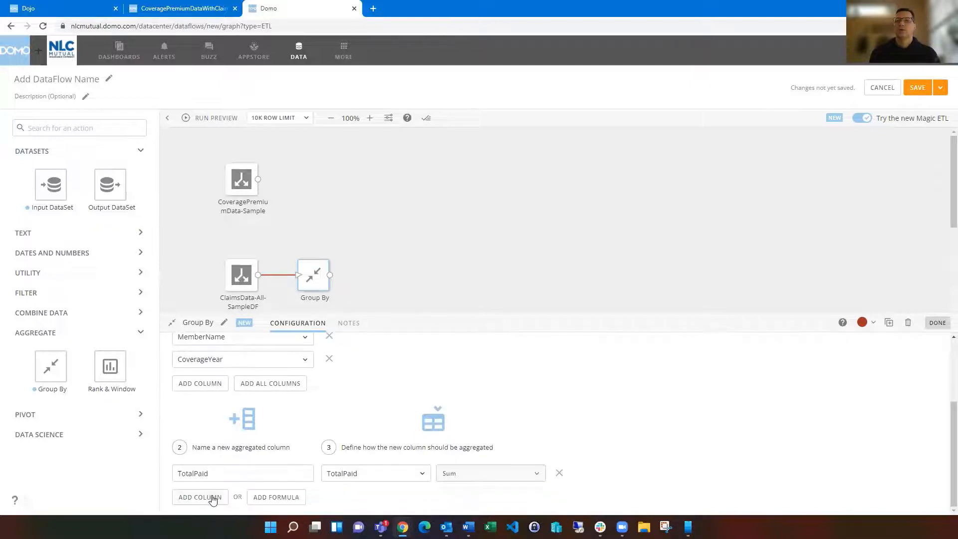
pyautogui.click(200, 496)
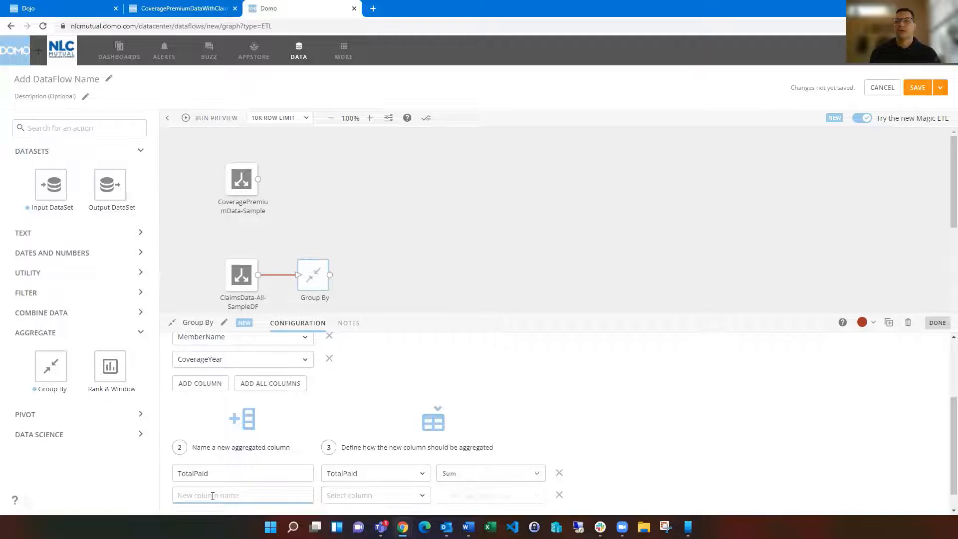
pyautogui.write('T')
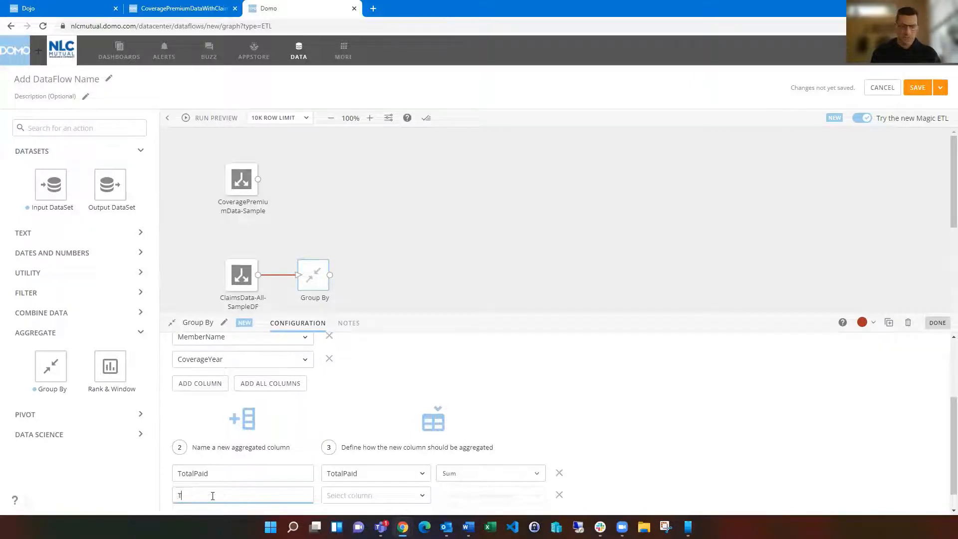
pyautogui.write('TotalIncurred')
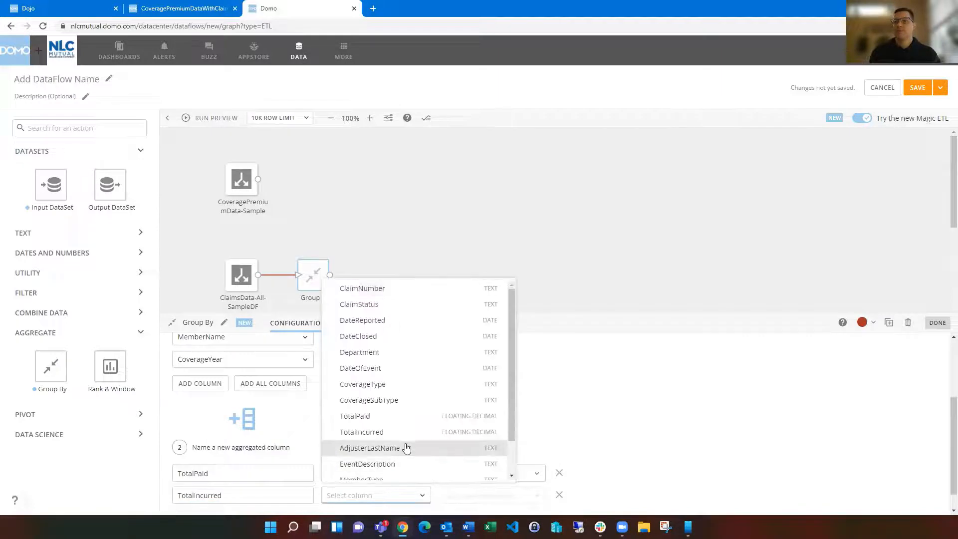
pyautogui.click(361, 432)
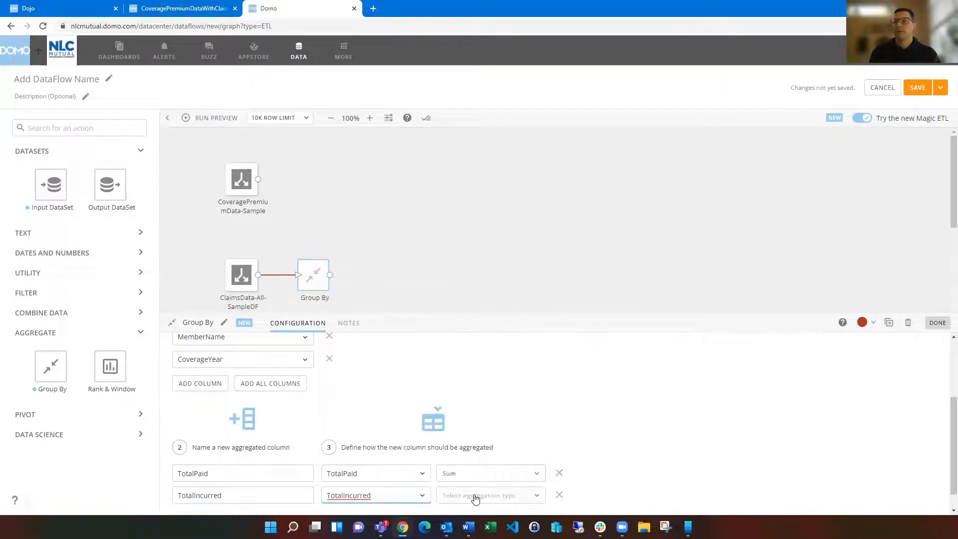
pyautogui.click(489, 495)
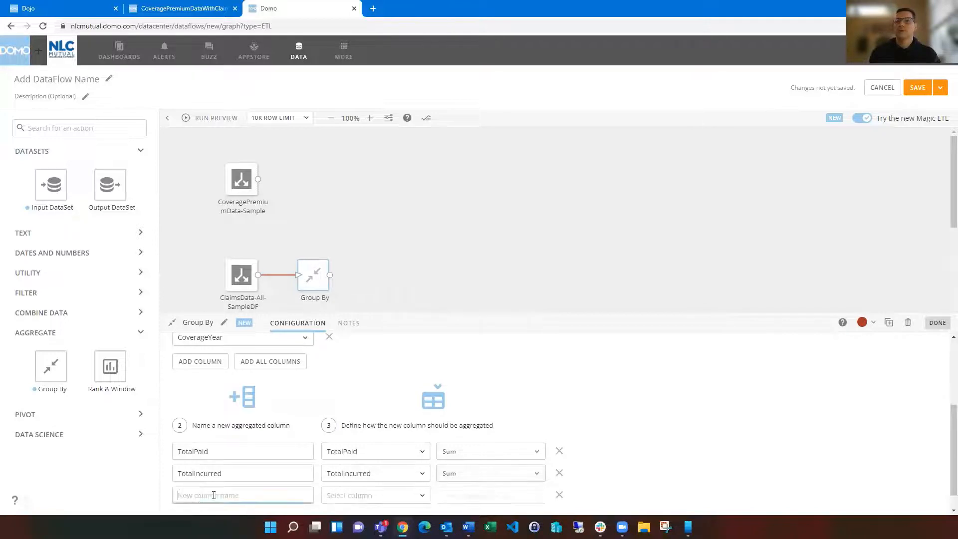
pyautogui.write('ClaimCount')
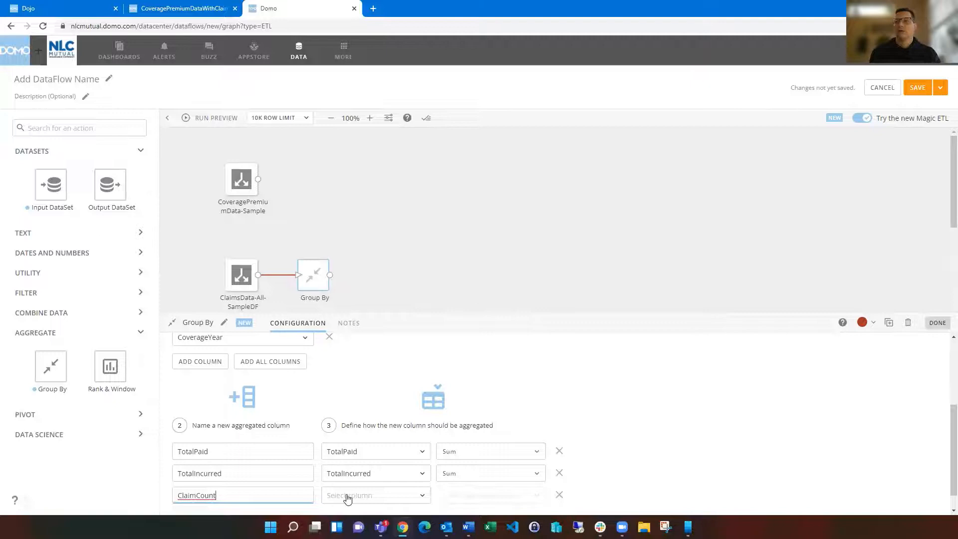
pyautogui.click(375, 495)
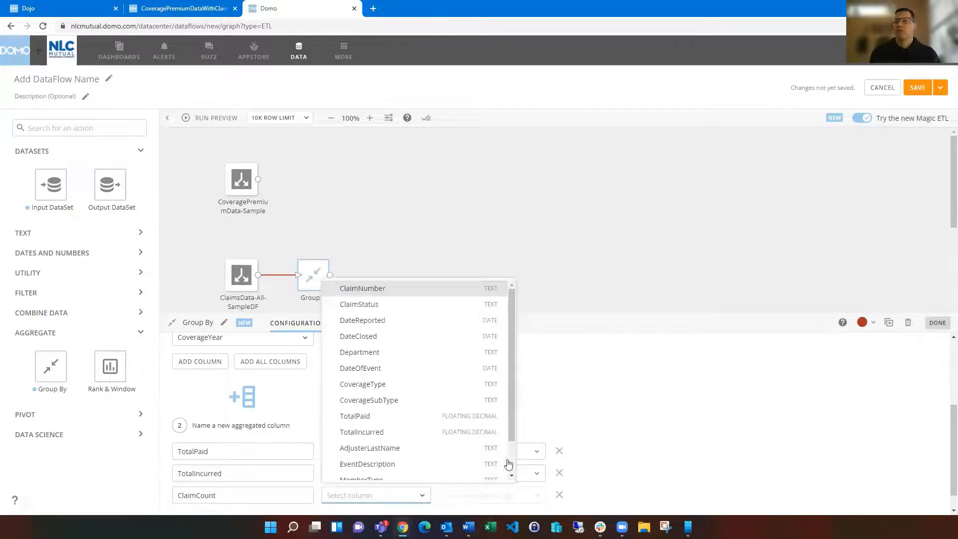
pyautogui.moveTo(375, 295)
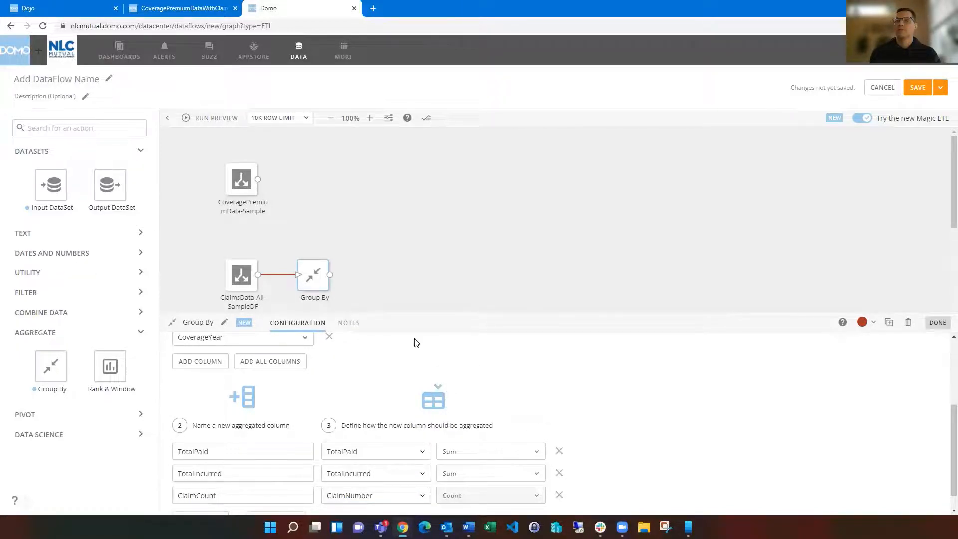
pyautogui.moveTo(330, 235)
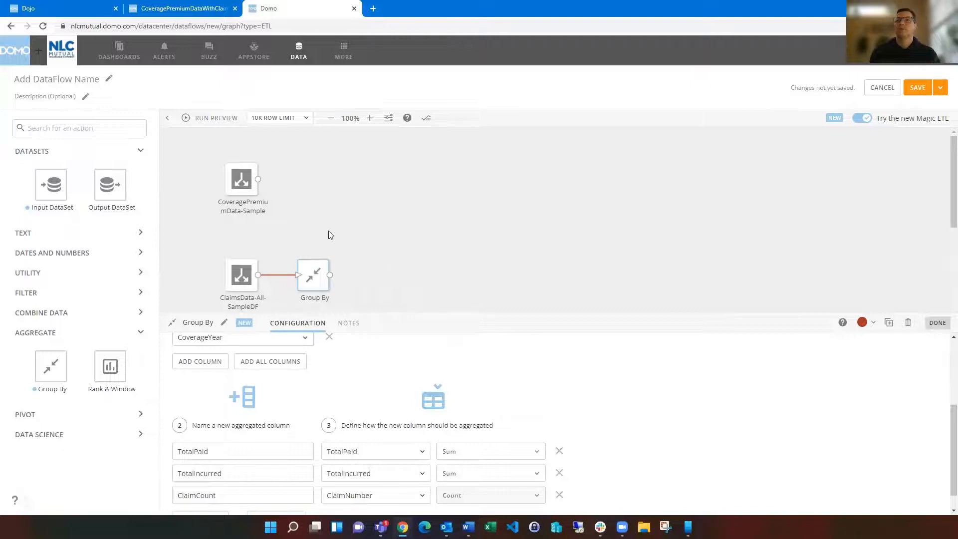
pyautogui.click(937, 322)
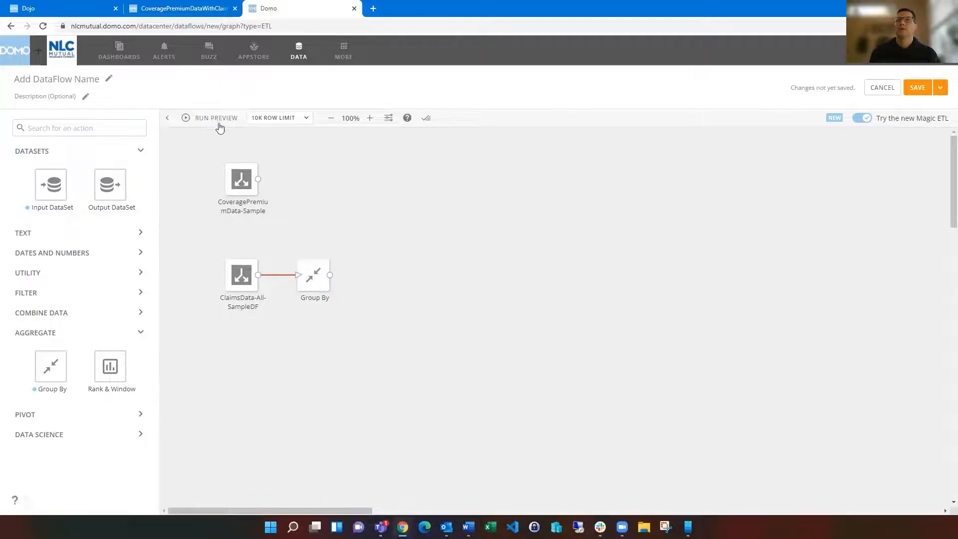
# - Run a preview of the dataflow to check the grouped claims output
pyautogui.click(216, 117)
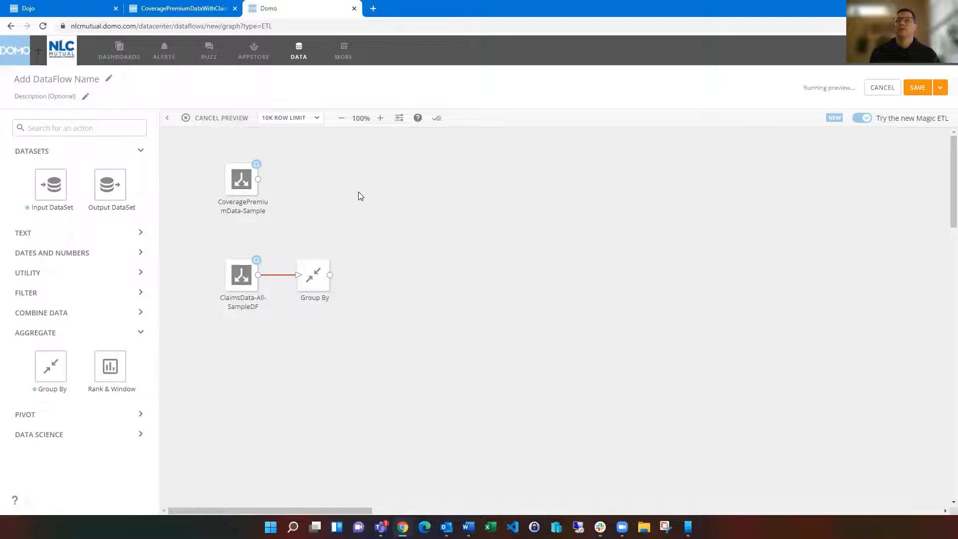
pyautogui.moveTo(358, 223)
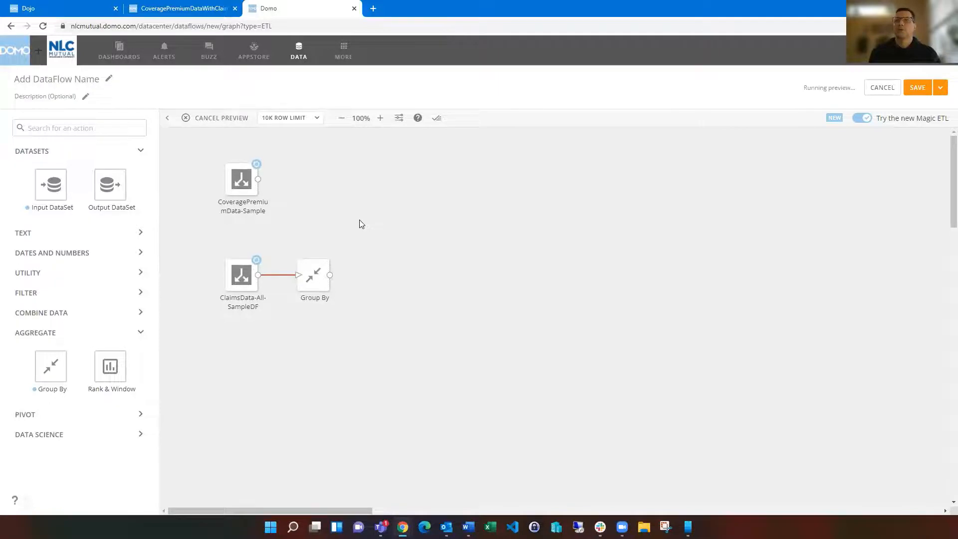
pyautogui.moveTo(374, 227)
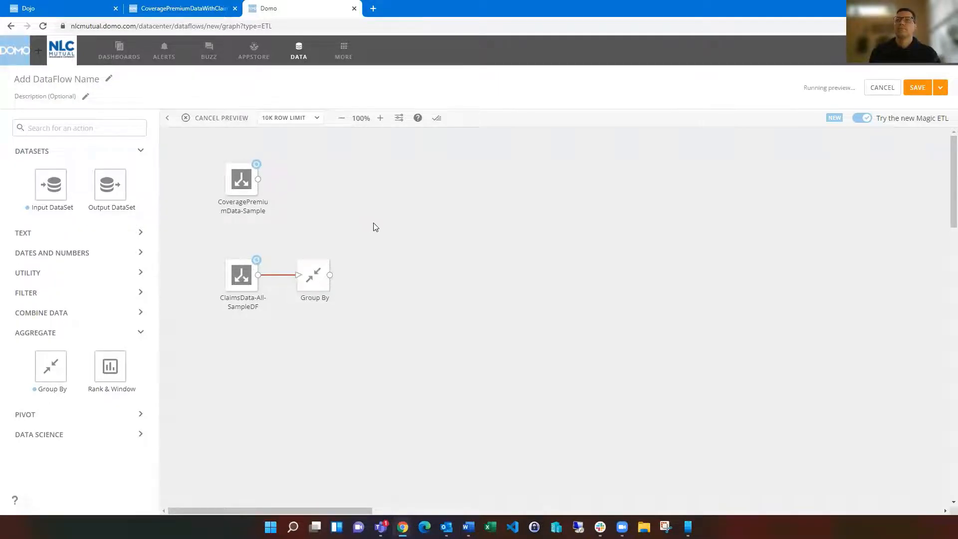
pyautogui.moveTo(360, 331)
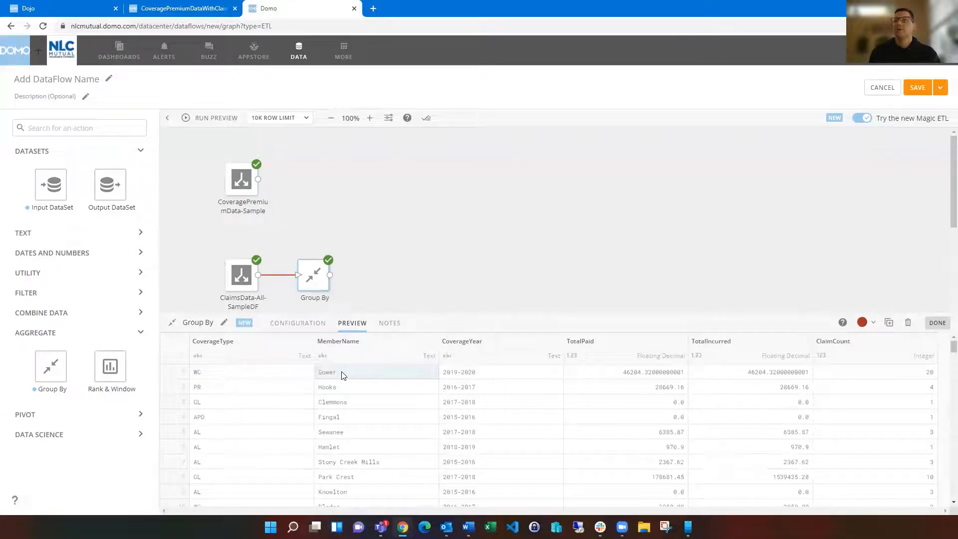
pyautogui.moveTo(621, 371)
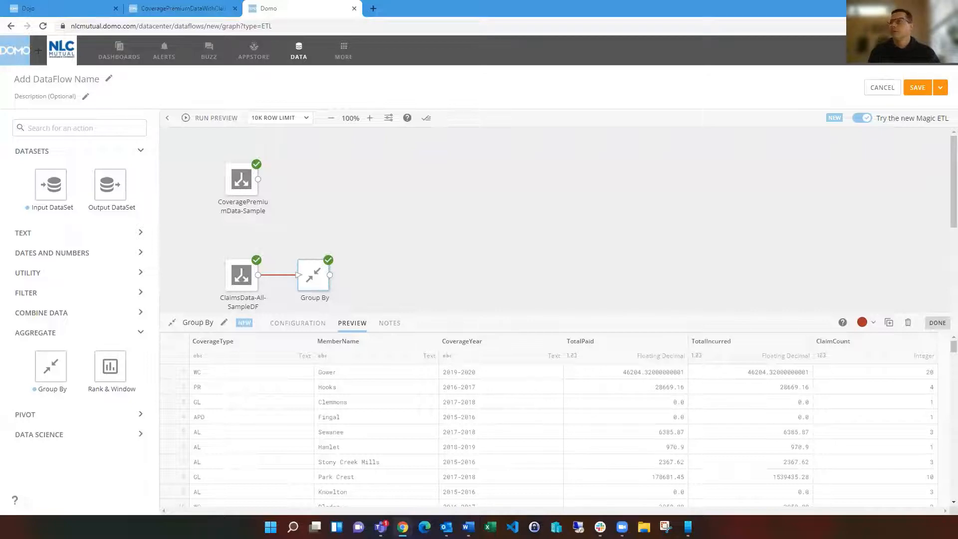
pyautogui.moveTo(404, 206)
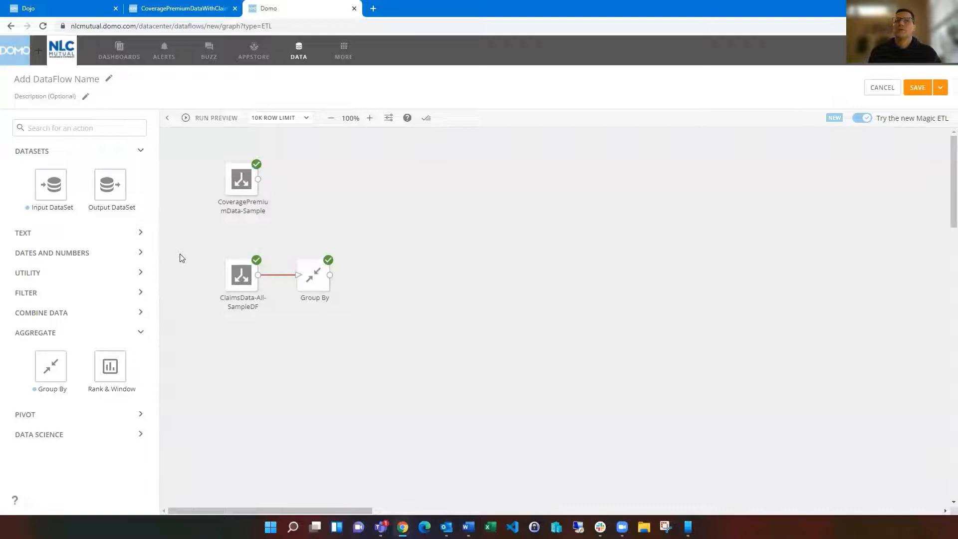
pyautogui.moveTo(181, 339)
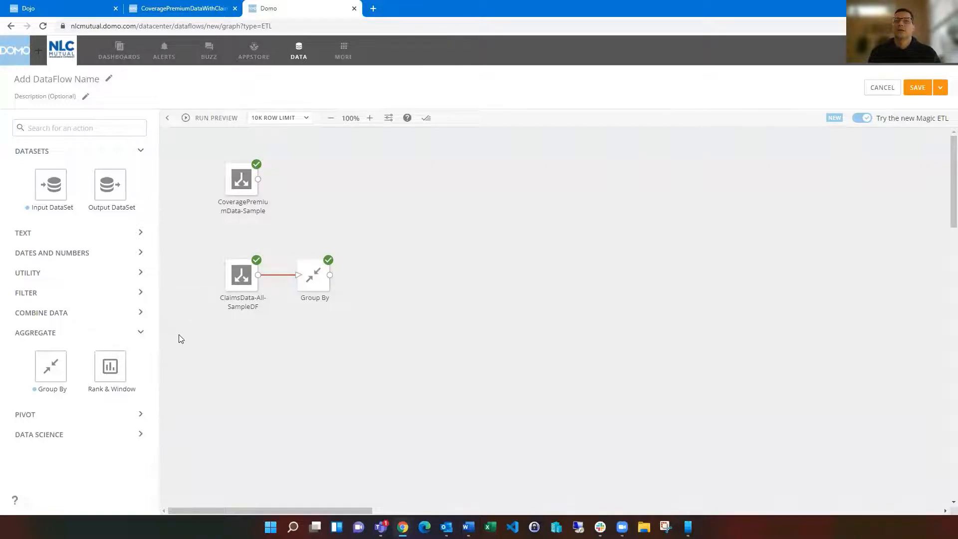
# - Place a Join Data step from Combine Data and feed it the premium dataset and the Group By output
pyautogui.click(42, 312)
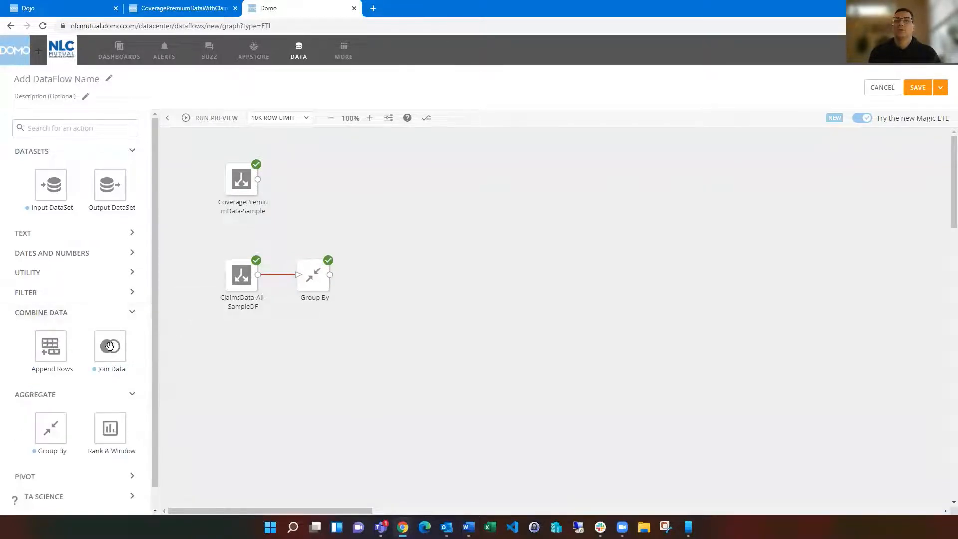
pyautogui.moveTo(109, 346); pyautogui.dragTo(396, 211)
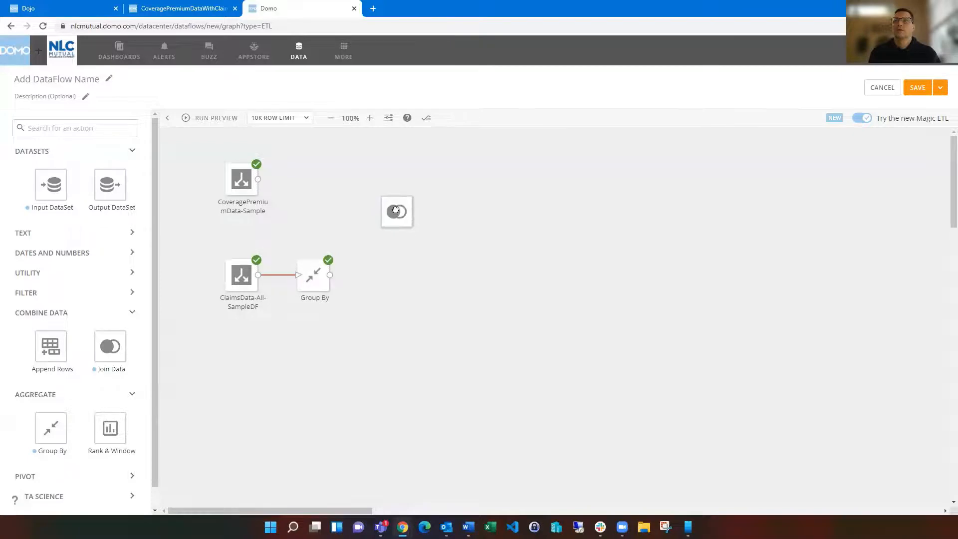
pyautogui.click(396, 212)
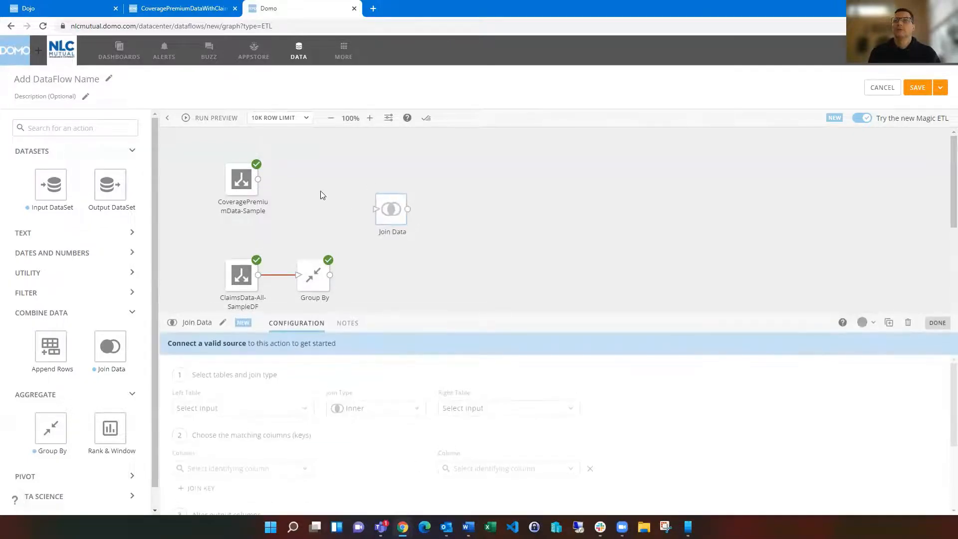
pyautogui.moveTo(282, 190)
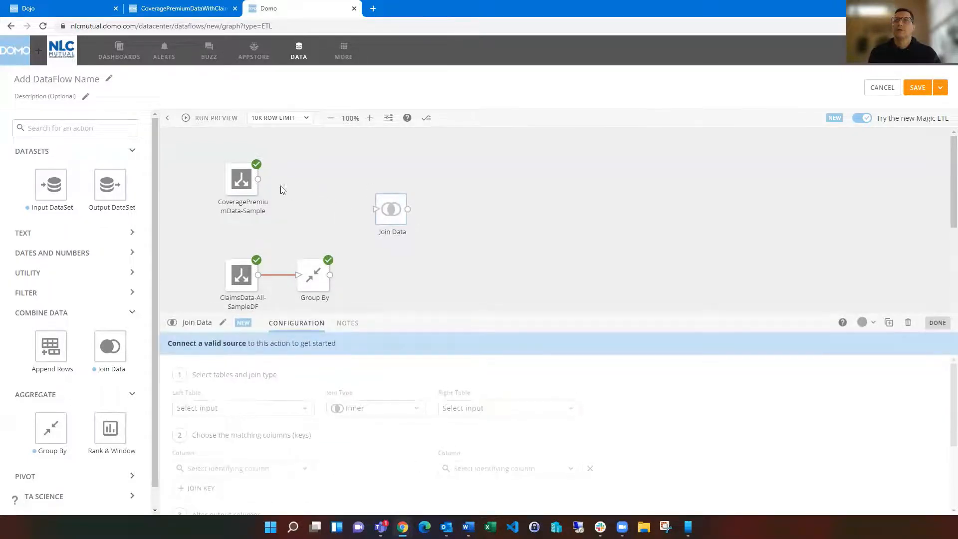
pyautogui.moveTo(258, 178); pyautogui.dragTo(391, 208)
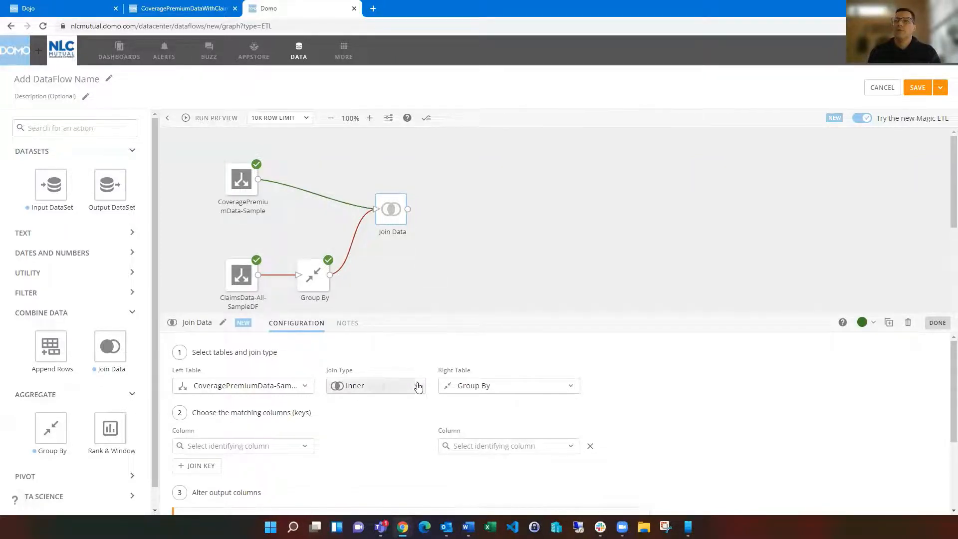
pyautogui.click(375, 385)
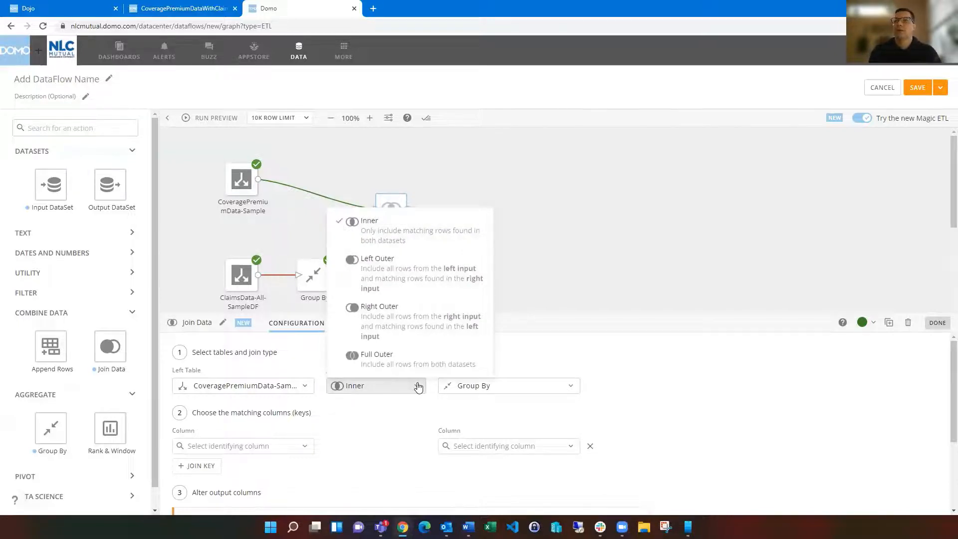
pyautogui.moveTo(403, 278)
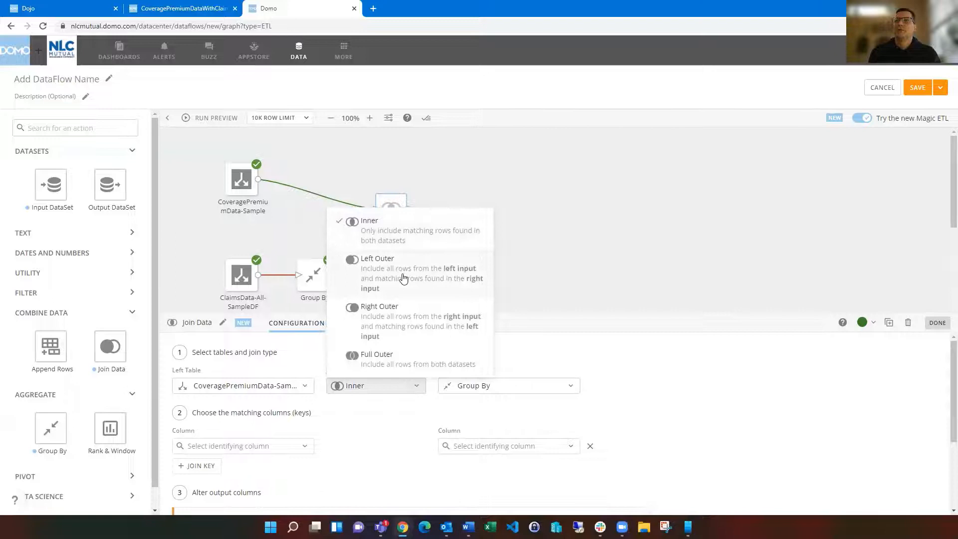
pyautogui.moveTo(403, 241)
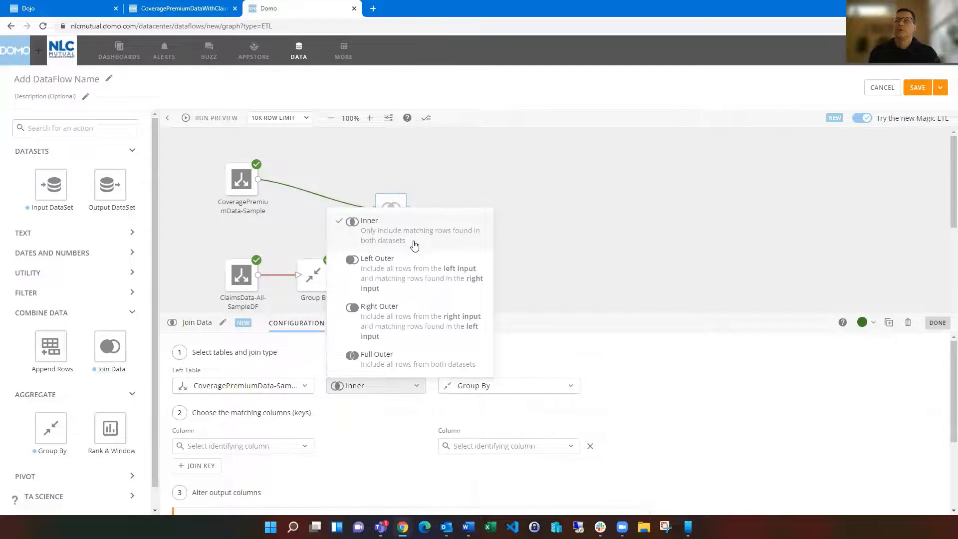
pyautogui.moveTo(357, 437)
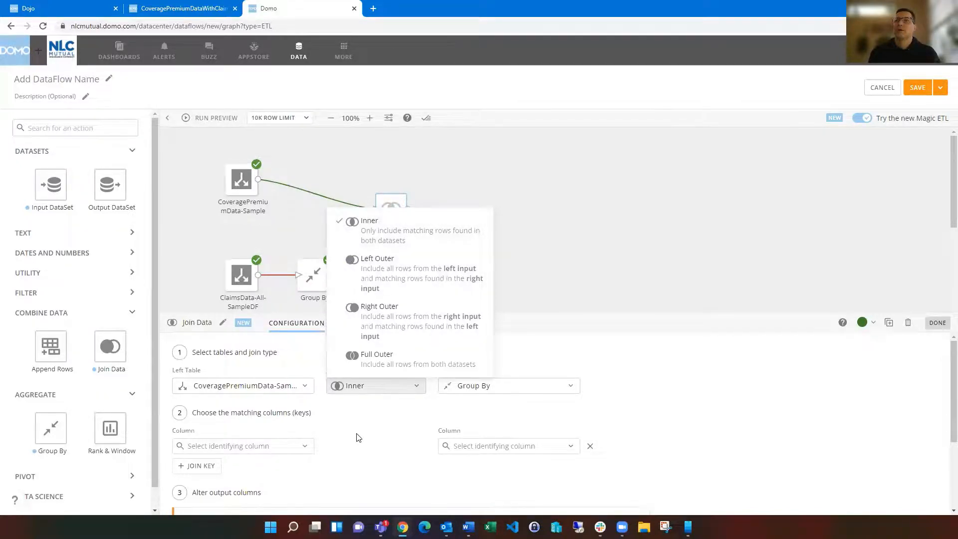
pyautogui.moveTo(288, 435)
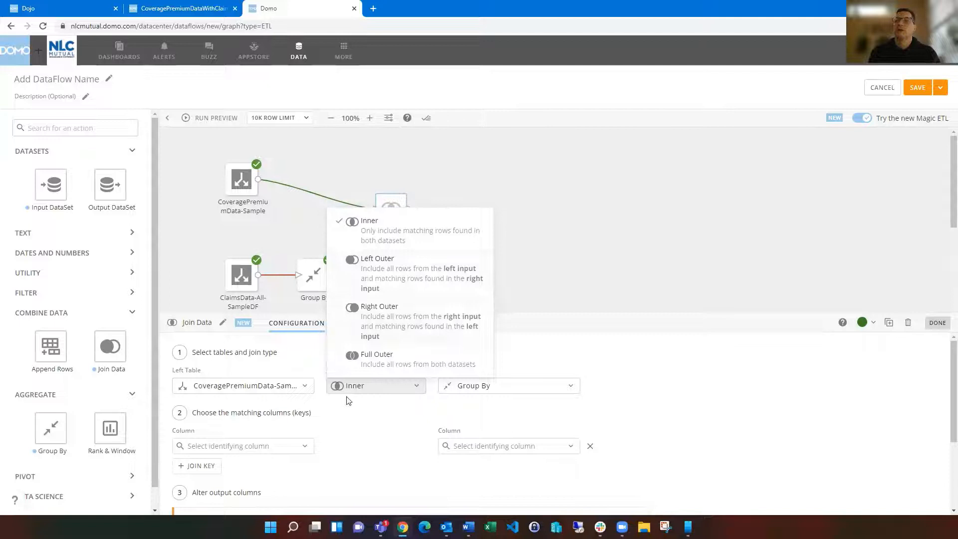
# - Keep the Inner join and list the premium table's columns for the first join key
pyautogui.click(369, 219)
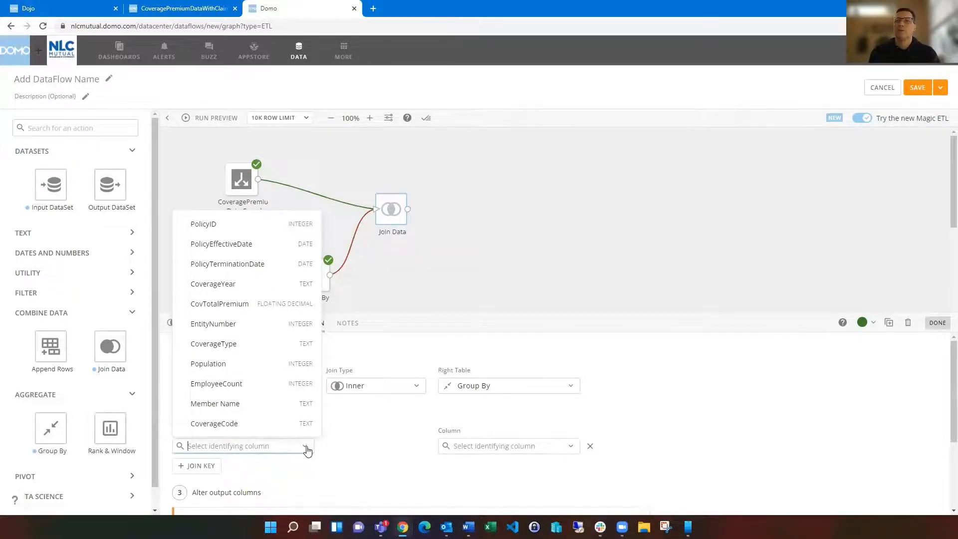
pyautogui.moveTo(260, 346)
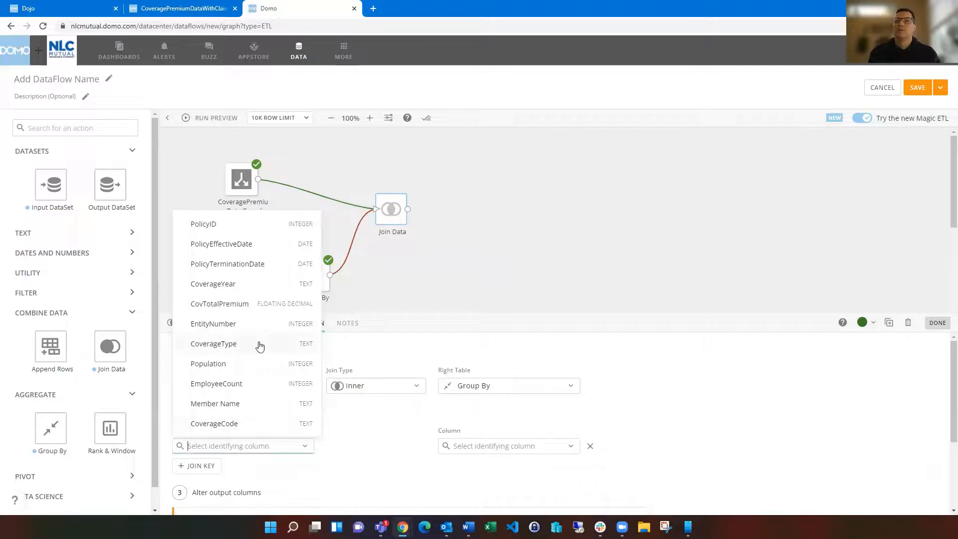
pyautogui.moveTo(254, 428)
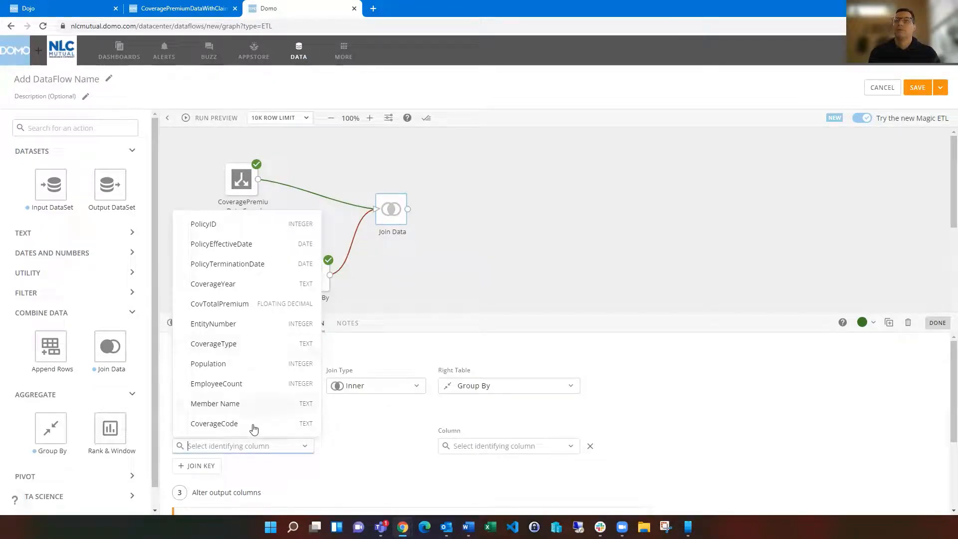
# - Set join keys CoverageCode/CoverageType, Member Name/MemberName and CoverageYear/CoverageYear
pyautogui.click(214, 423)
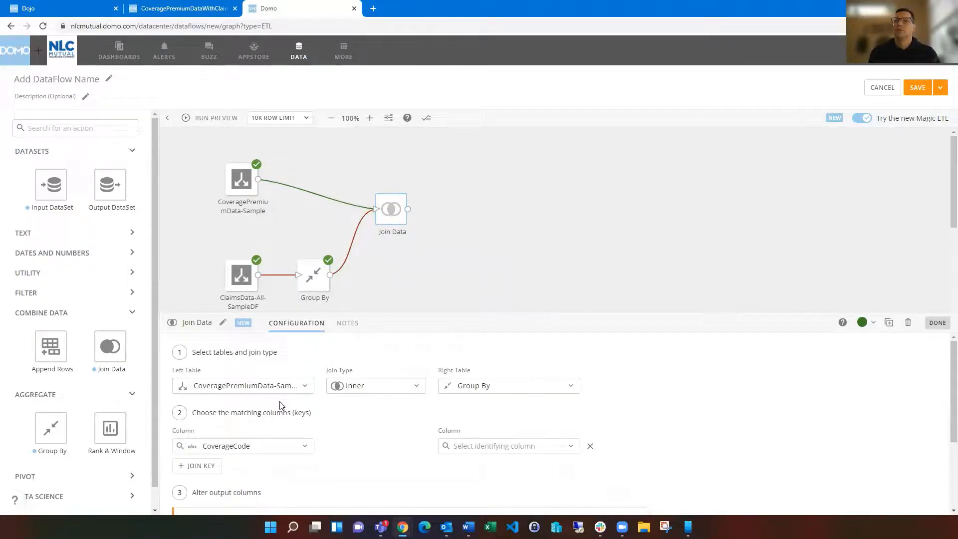
pyautogui.click(506, 445)
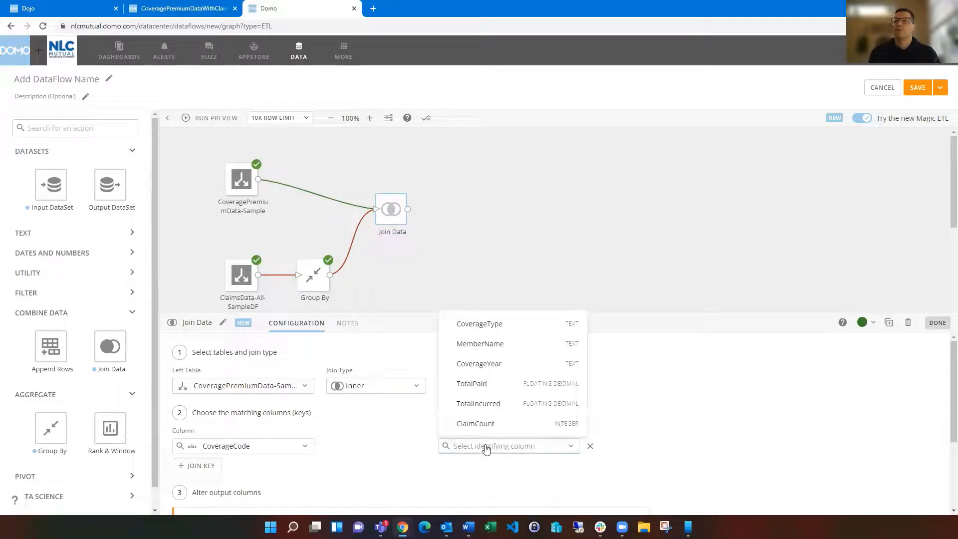
pyautogui.click(480, 323)
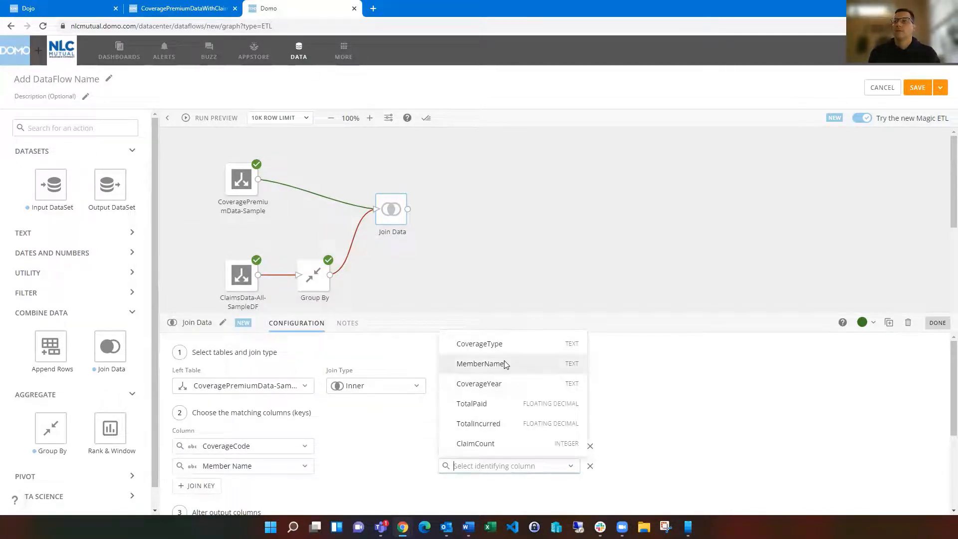
pyautogui.click(480, 363)
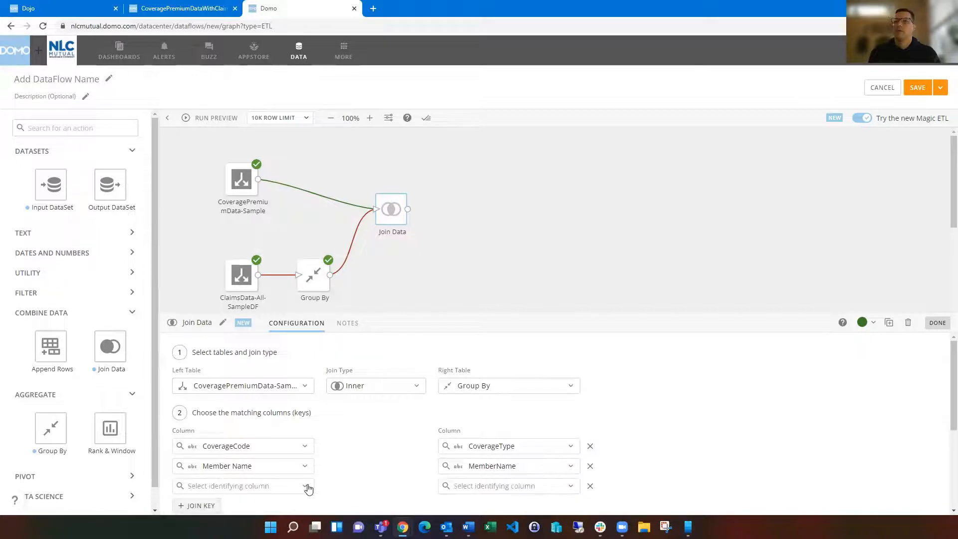
pyautogui.click(242, 484)
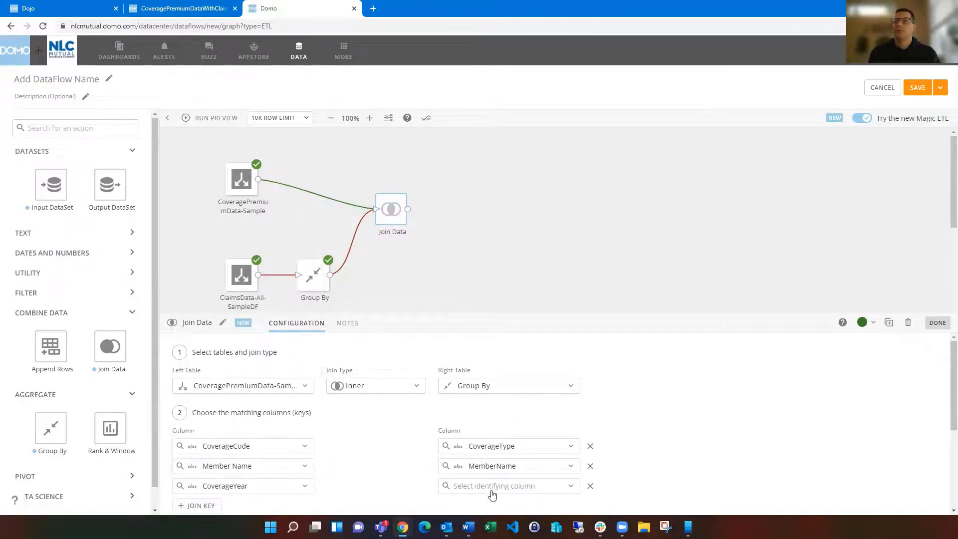
pyautogui.click(506, 484)
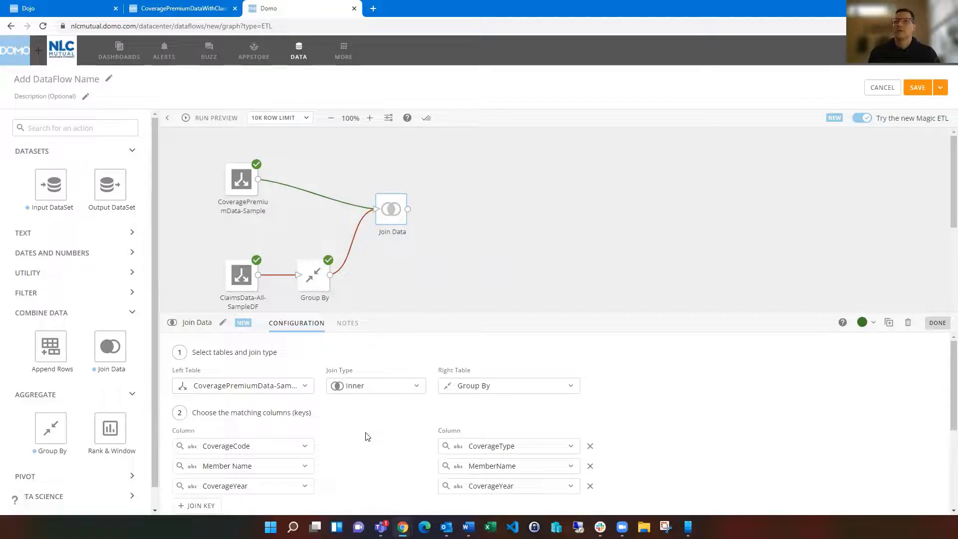
pyautogui.moveTo(351, 452)
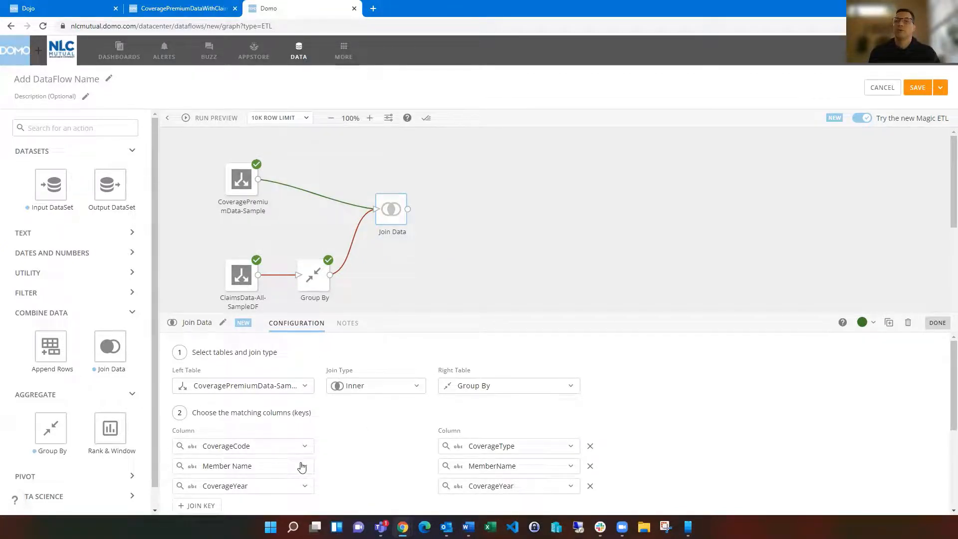
pyautogui.moveTo(357, 451)
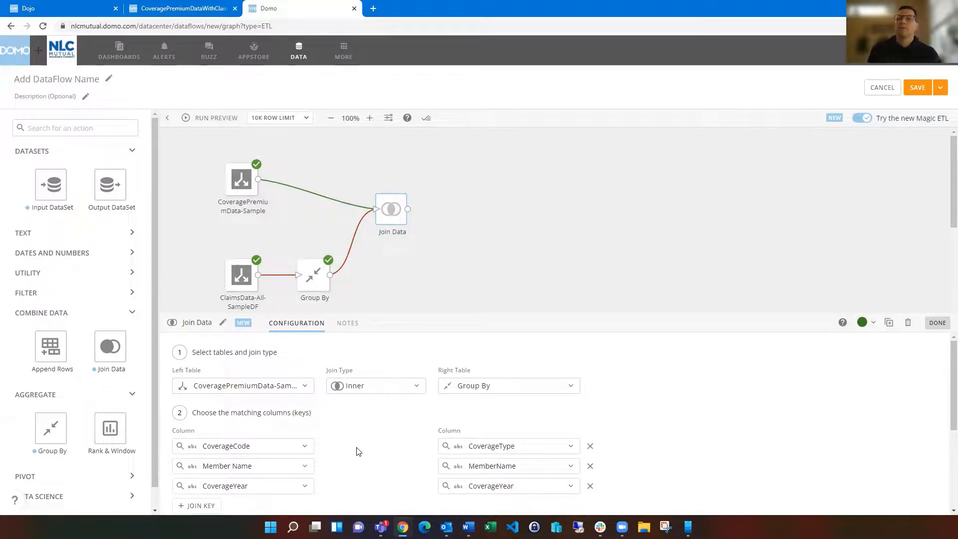
pyautogui.moveTo(433, 459)
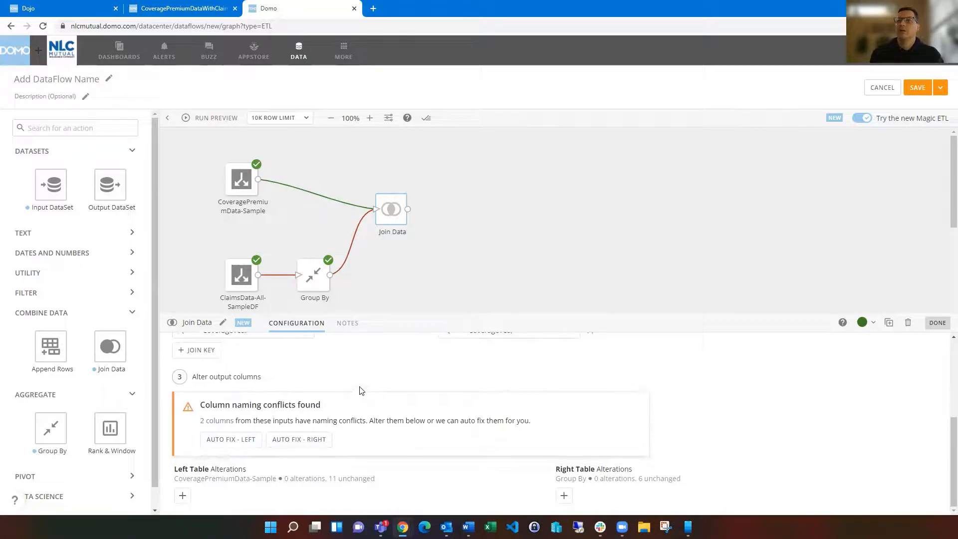
# - Auto-fix naming conflicts on the right side and drop the duplicate CoverageType instead of renaming it
pyautogui.click(299, 438)
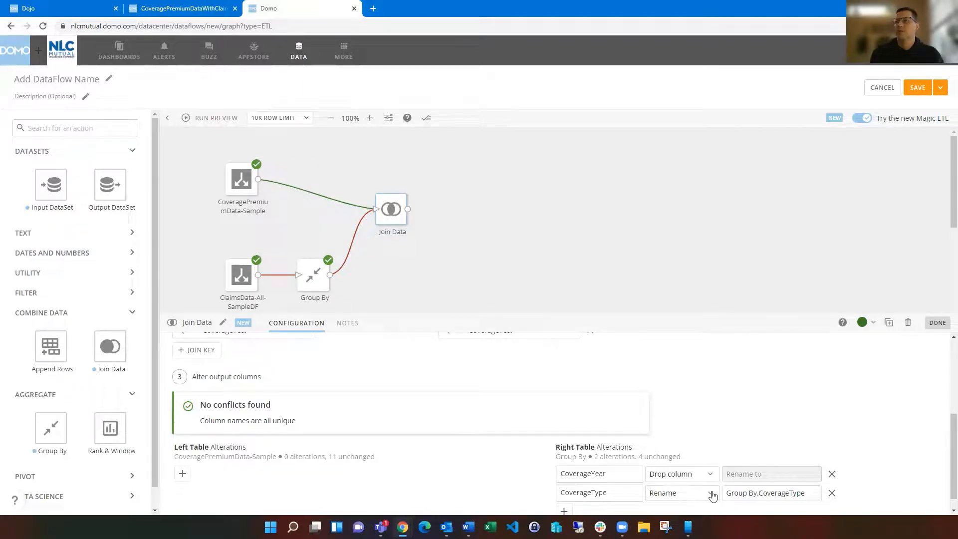
pyautogui.click(679, 492)
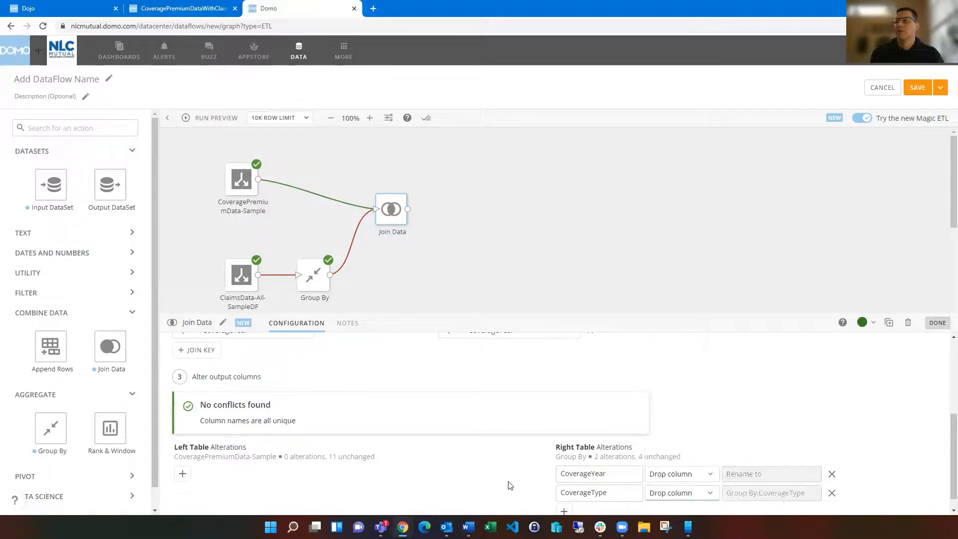
pyautogui.moveTo(557, 489)
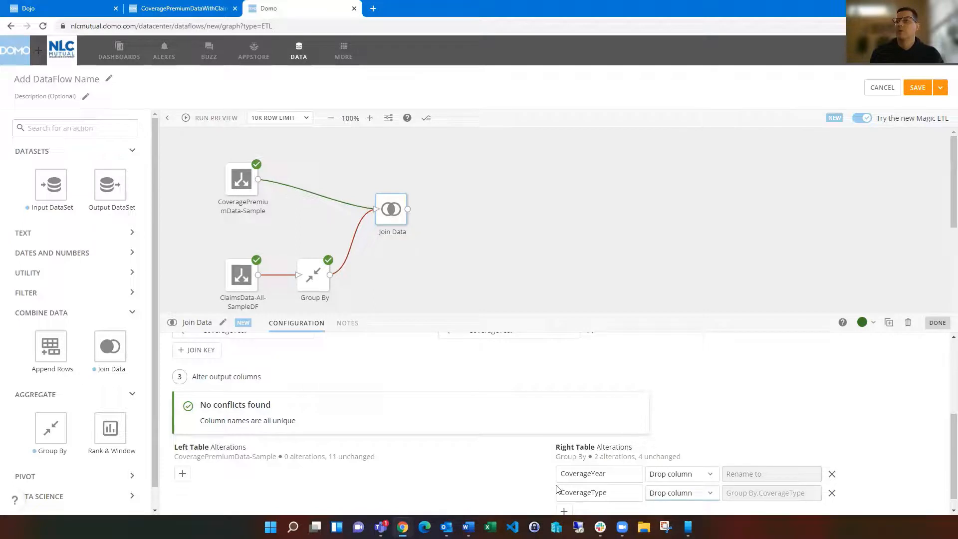
pyautogui.moveTo(539, 489)
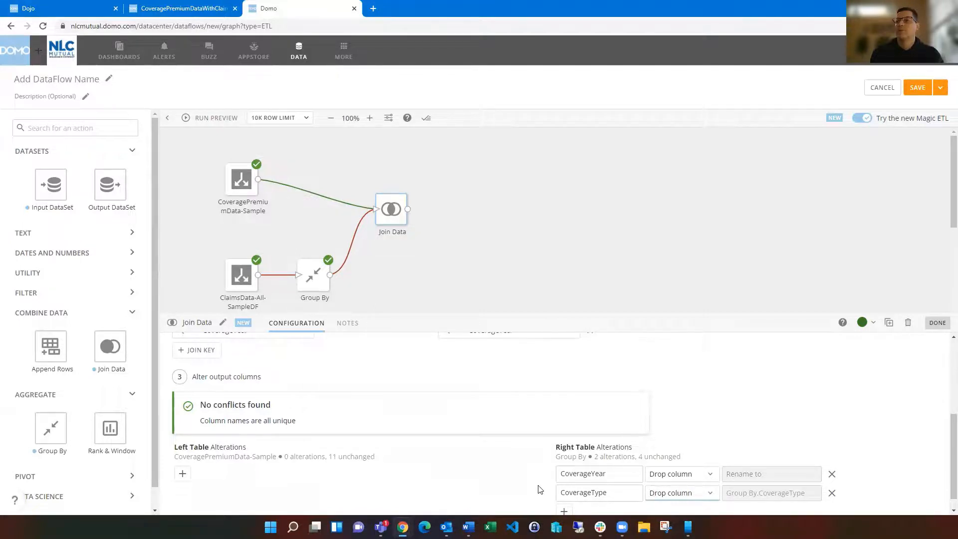
pyautogui.moveTo(431, 469)
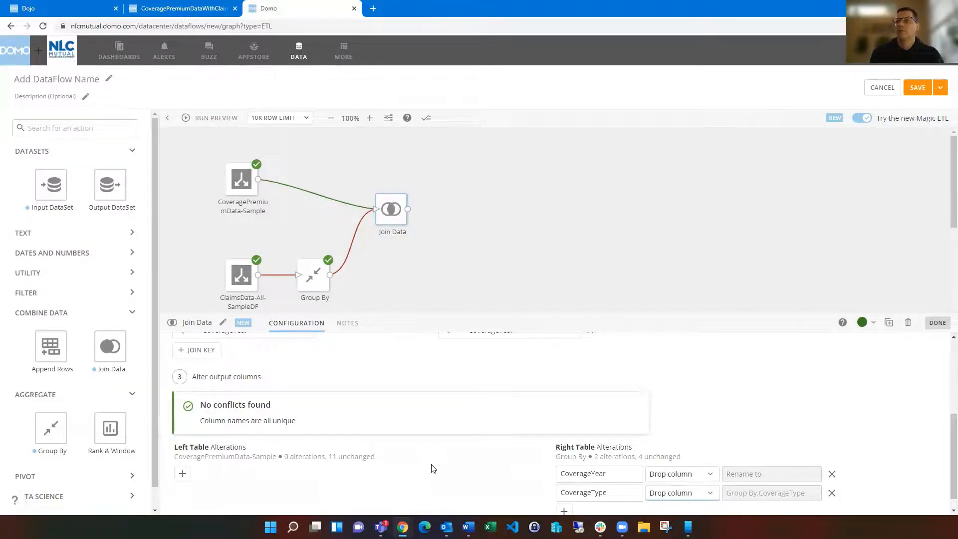
pyautogui.moveTo(407, 473)
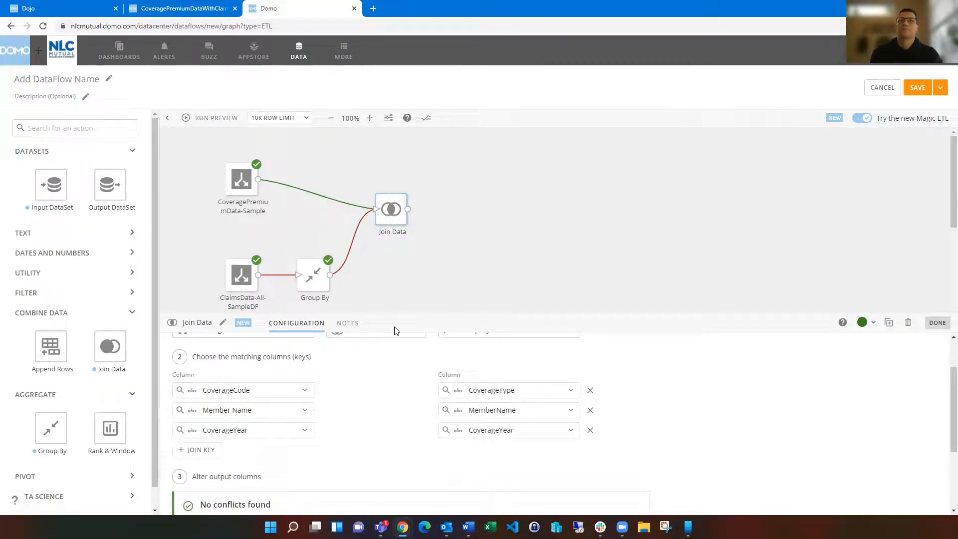
pyautogui.moveTo(128, 293)
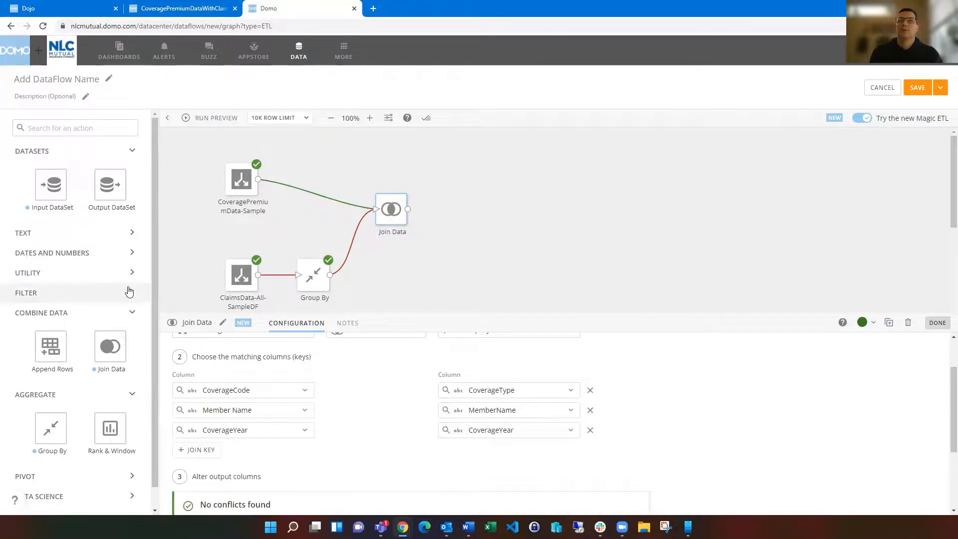
# - Add a Select Columns step after Join Data from the Utility group, keeping all 15 columns
pyautogui.click(130, 273)
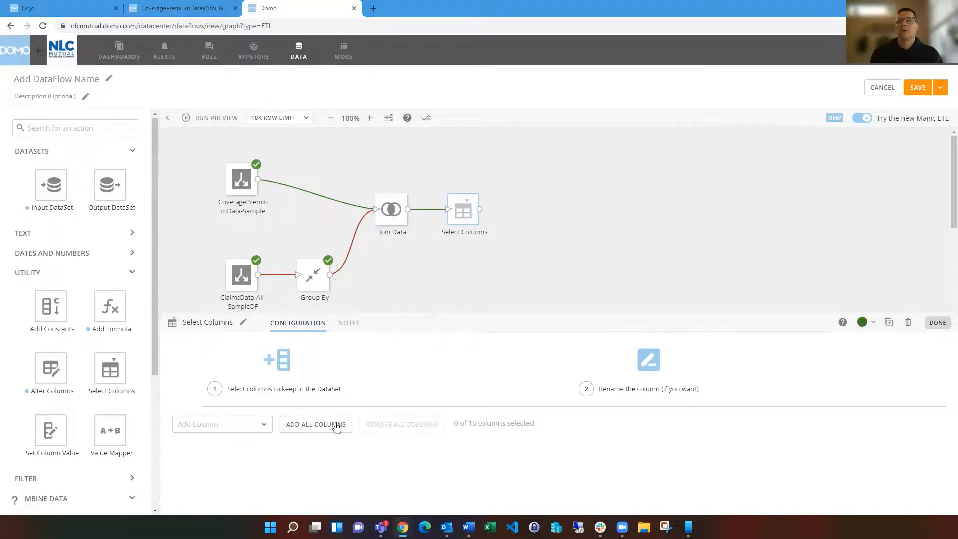
pyautogui.click(315, 424)
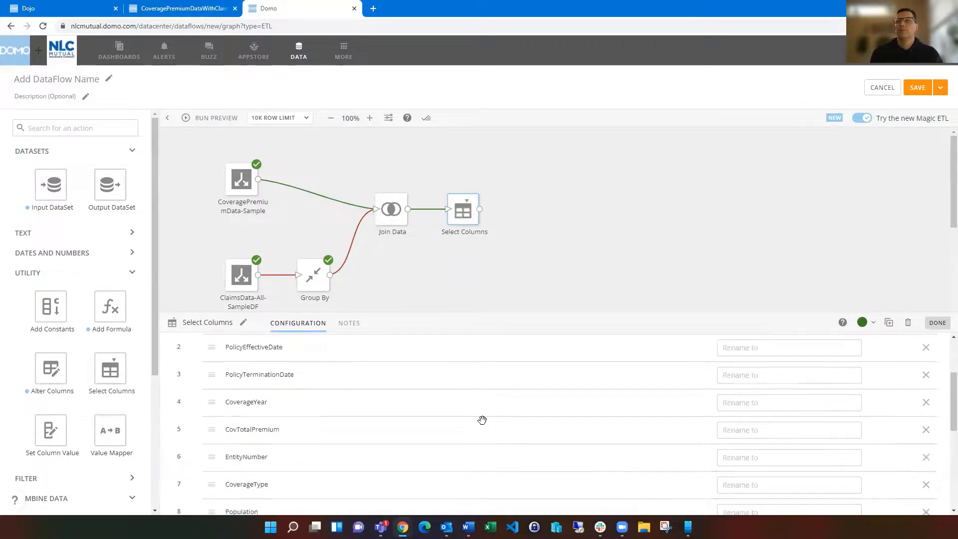
pyautogui.scroll(-3)
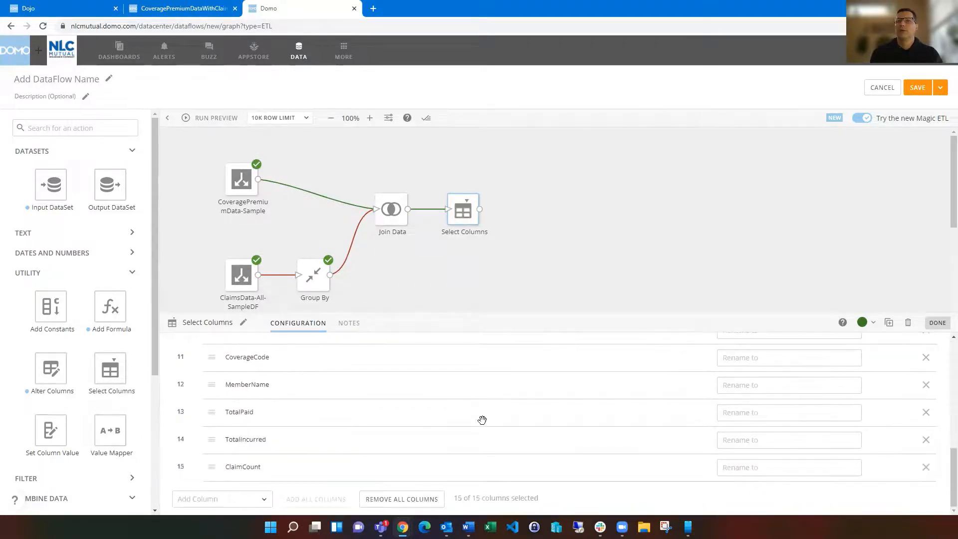
pyautogui.moveTo(719, 348)
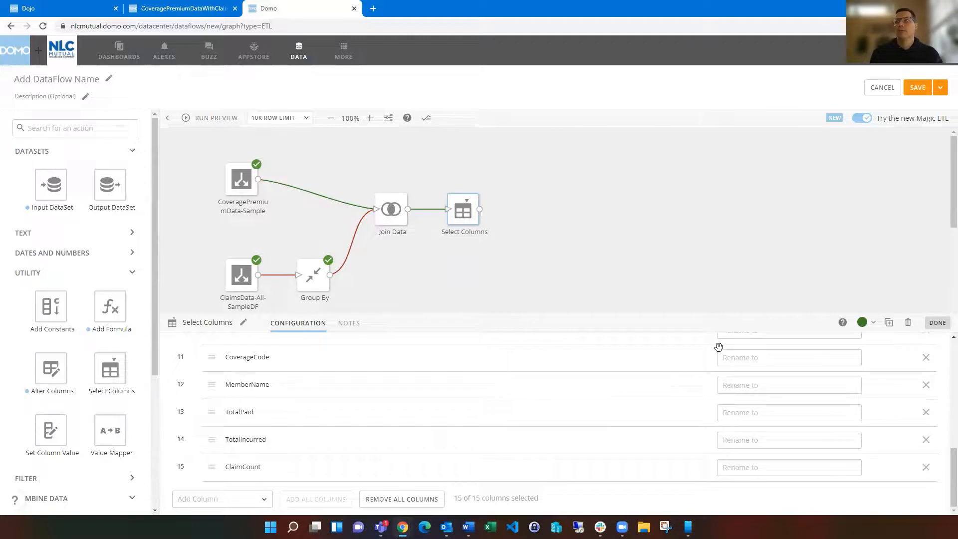
pyautogui.moveTo(879, 458)
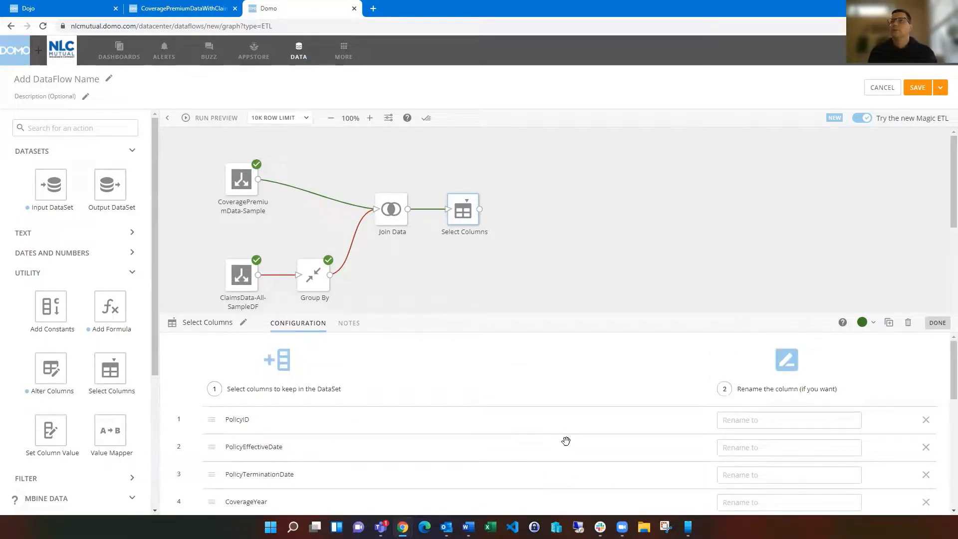
pyautogui.moveTo(110, 184)
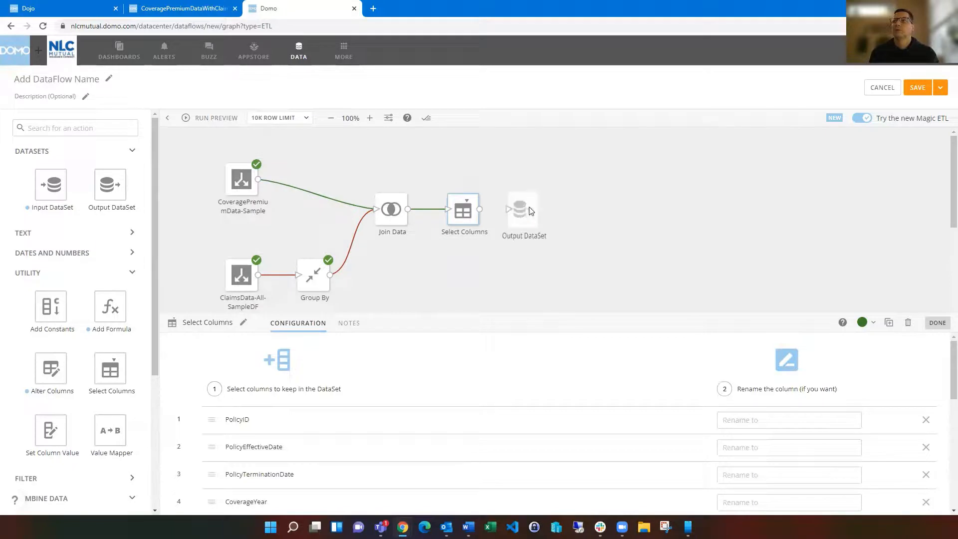
# - Run a preview of the whole dataflow so Join Data and Select Columns complete
pyautogui.click(521, 209)
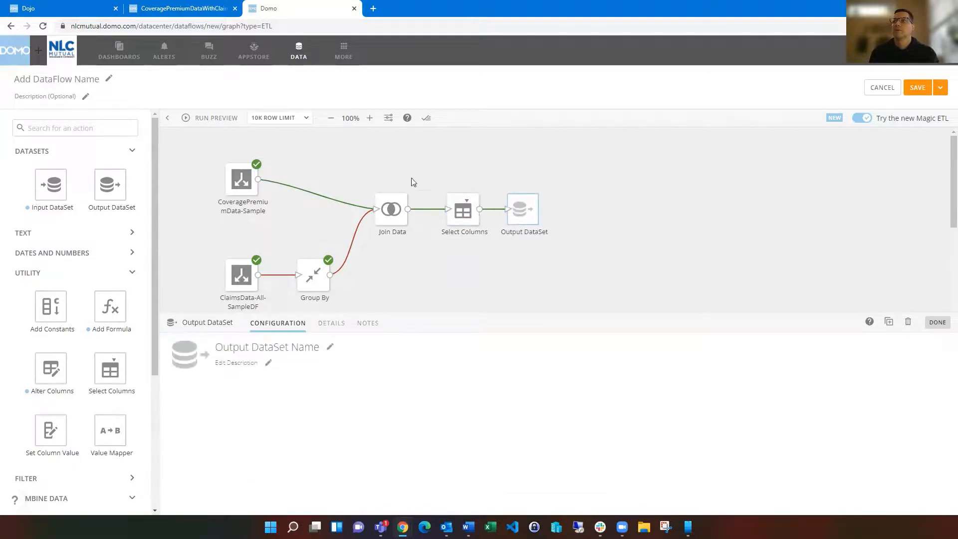
pyautogui.click(210, 117)
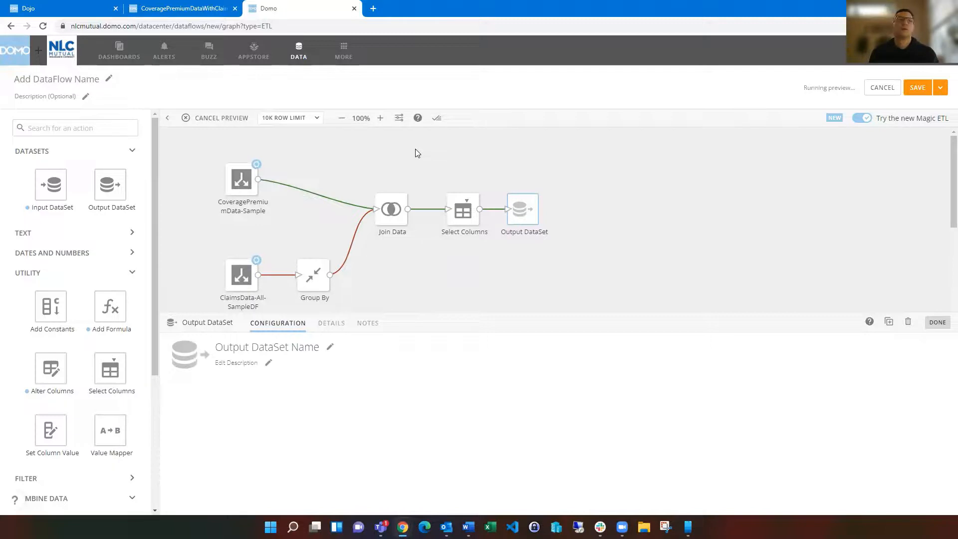
pyautogui.moveTo(409, 353)
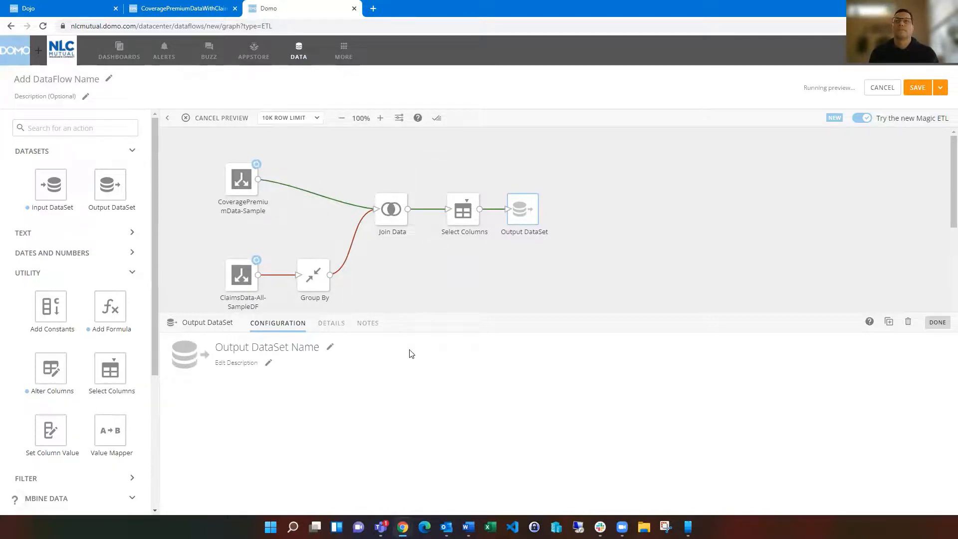
pyautogui.moveTo(306, 373)
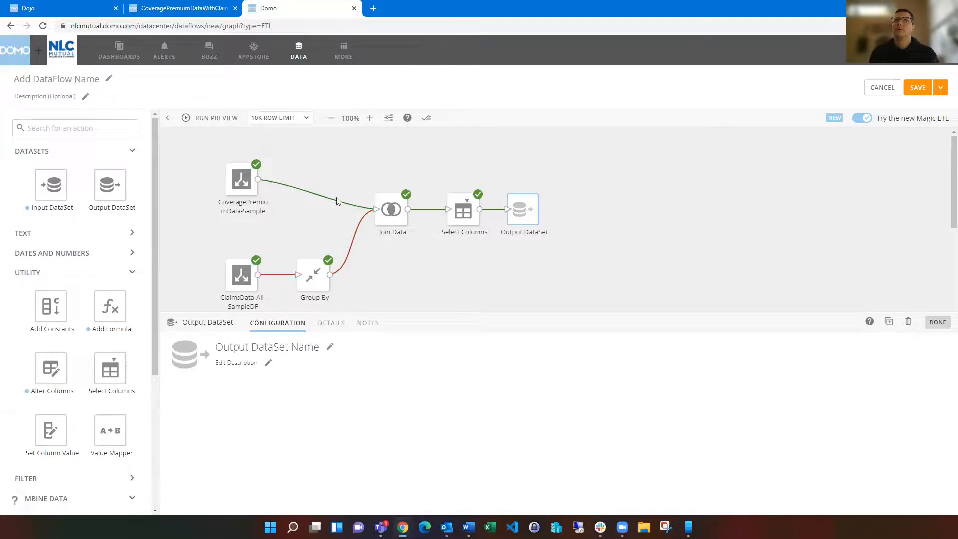
pyautogui.moveTo(515, 221)
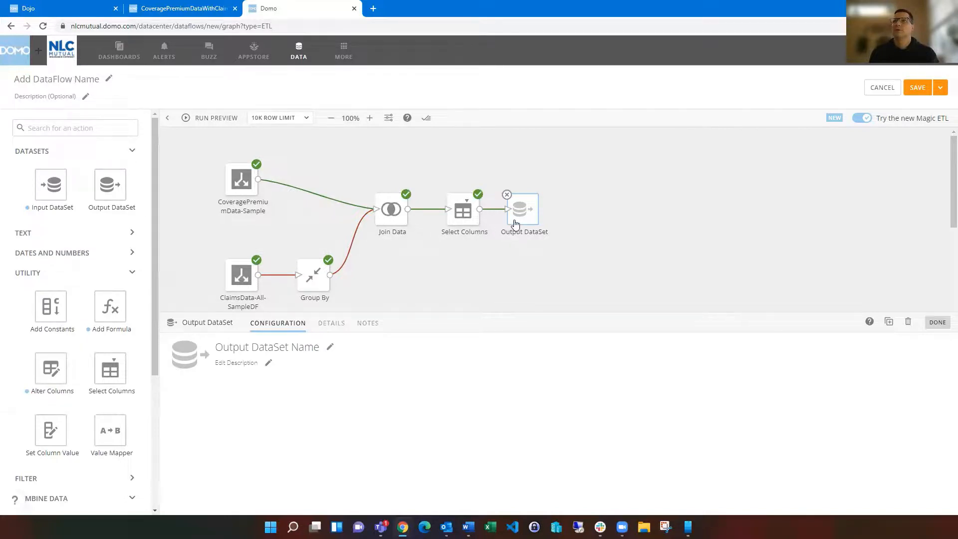
# - Review the Select Columns preview rows, then its configuration to drop the duplicate MemberName
pyautogui.click(464, 209)
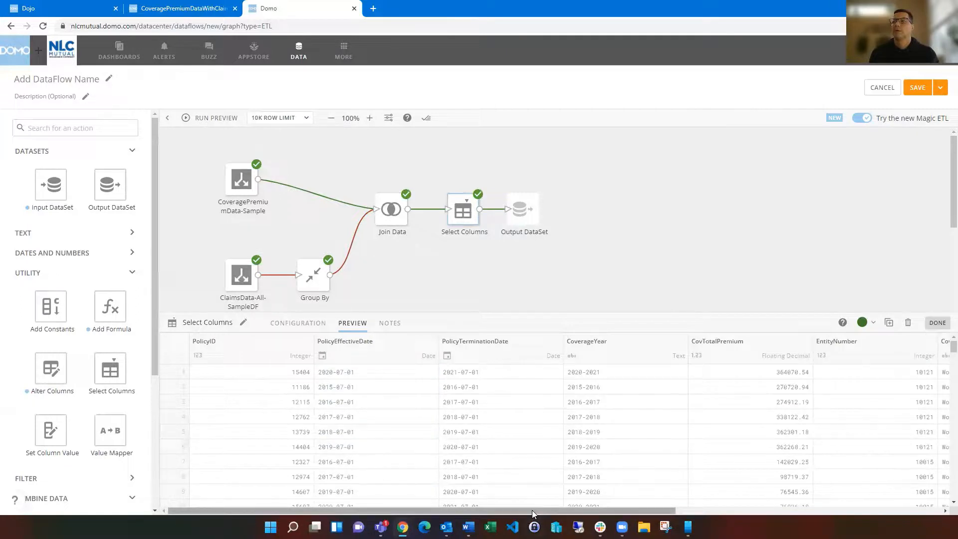
pyautogui.hscroll(3)
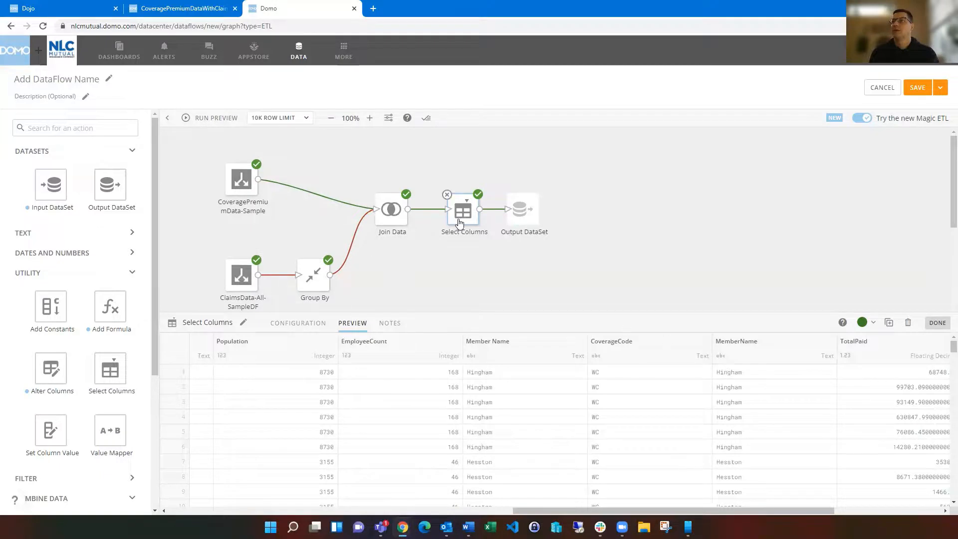
pyautogui.click(297, 323)
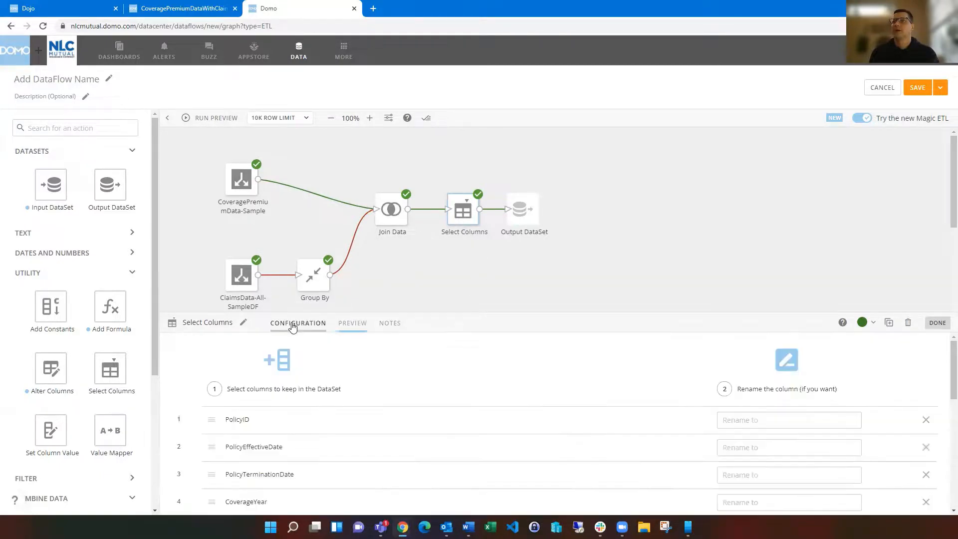
pyautogui.scroll(-3)
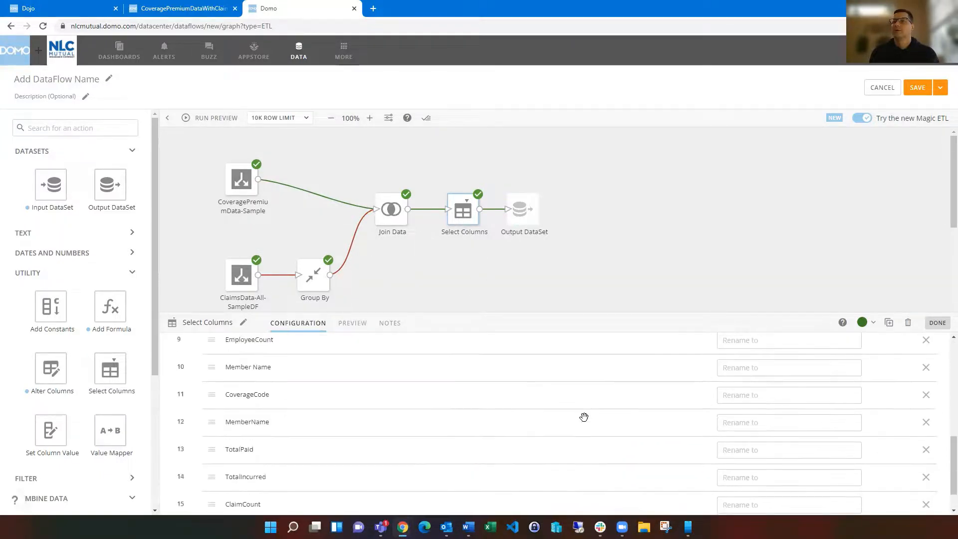
pyautogui.moveTo(924, 424)
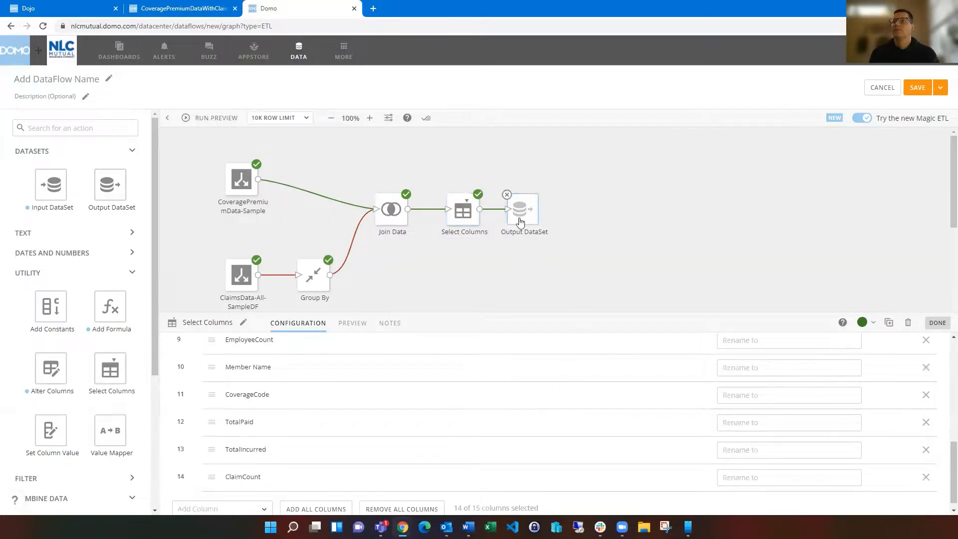
# - Name the output dataset 'Premium and Claims Data Test'
pyautogui.click(522, 209)
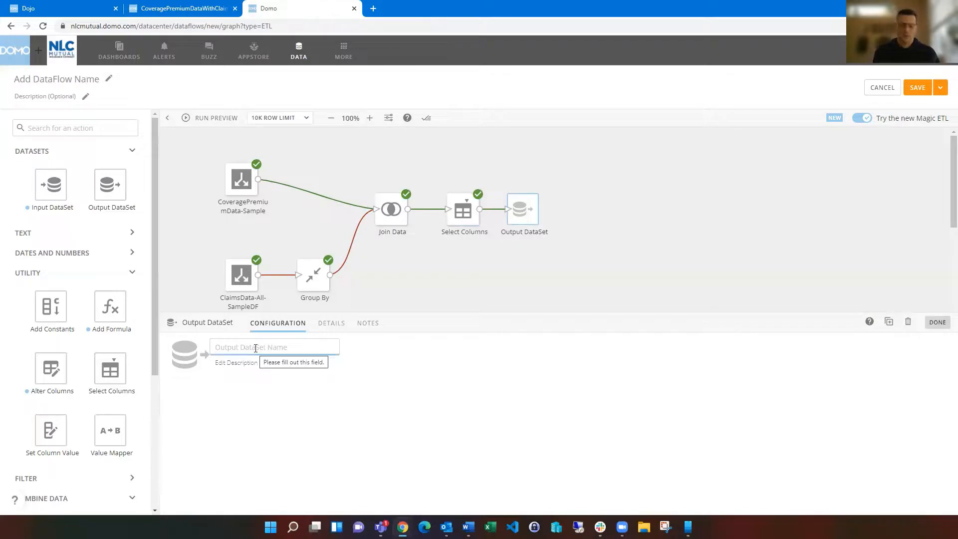
pyautogui.write('Premium and Claims DAta')
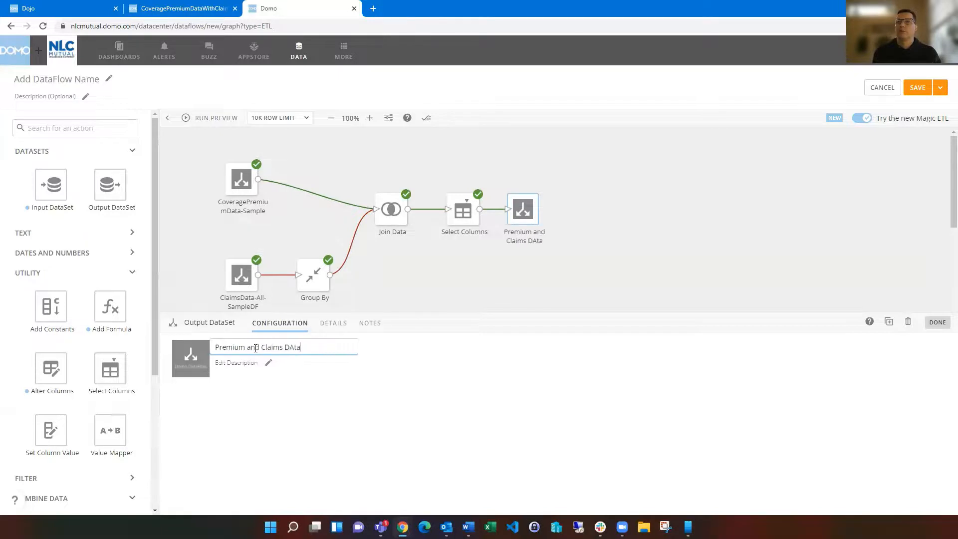
pyautogui.write('Test')
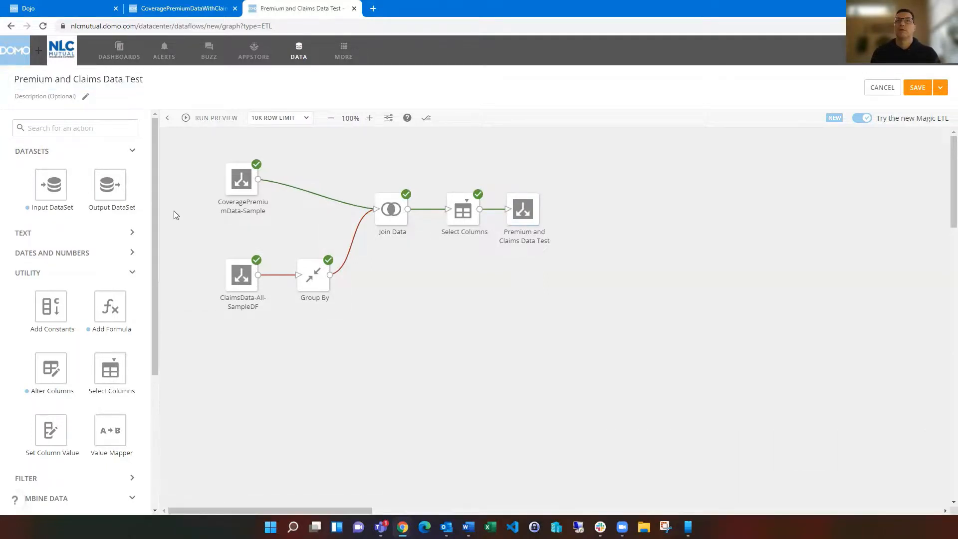
pyautogui.moveTo(512, 270)
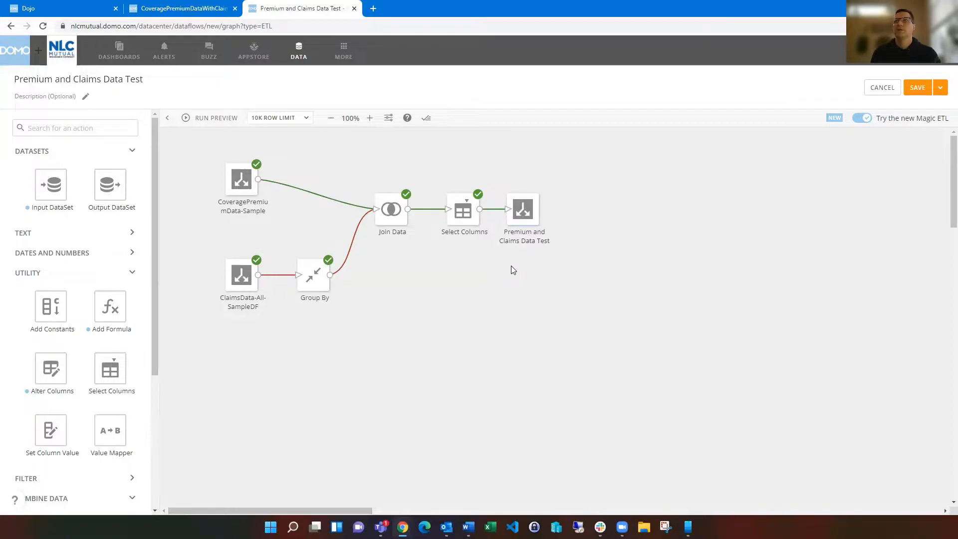
pyautogui.moveTo(516, 330)
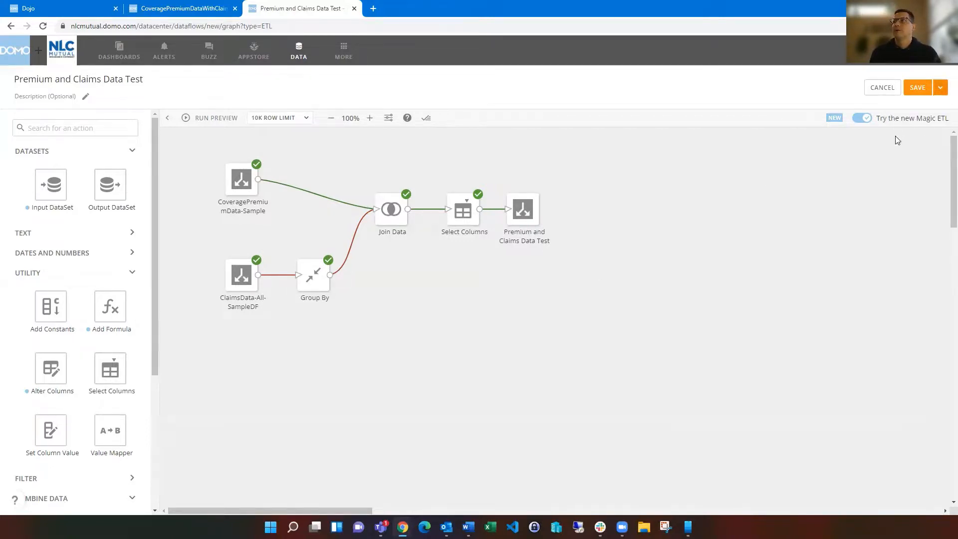
# - Save and run the dataflow, then return to the coverage premium card
pyautogui.click(916, 86)
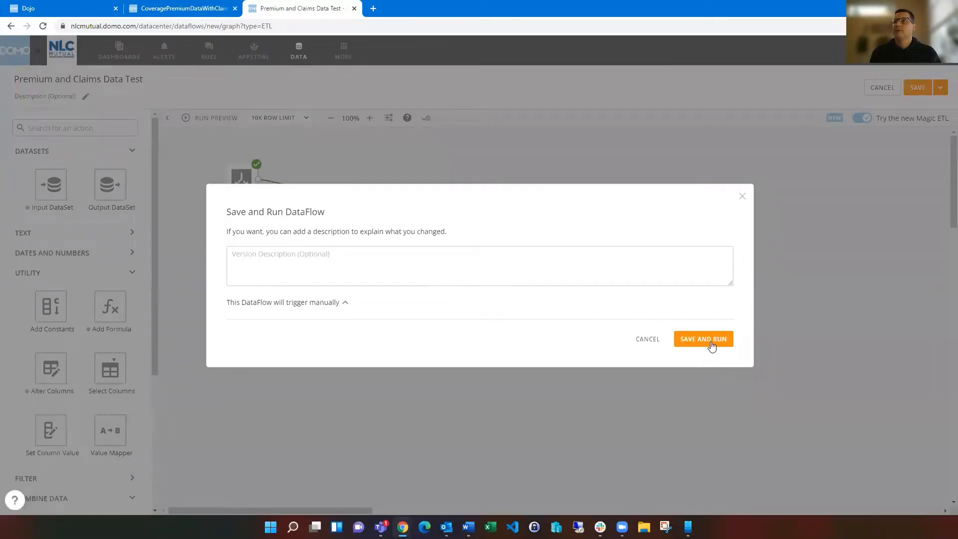
pyautogui.click(702, 338)
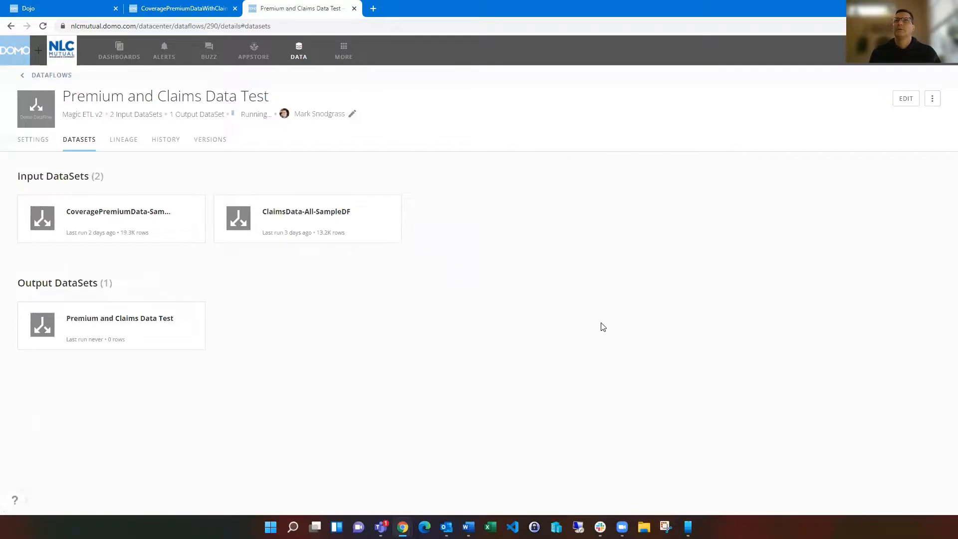
pyautogui.moveTo(398, 335)
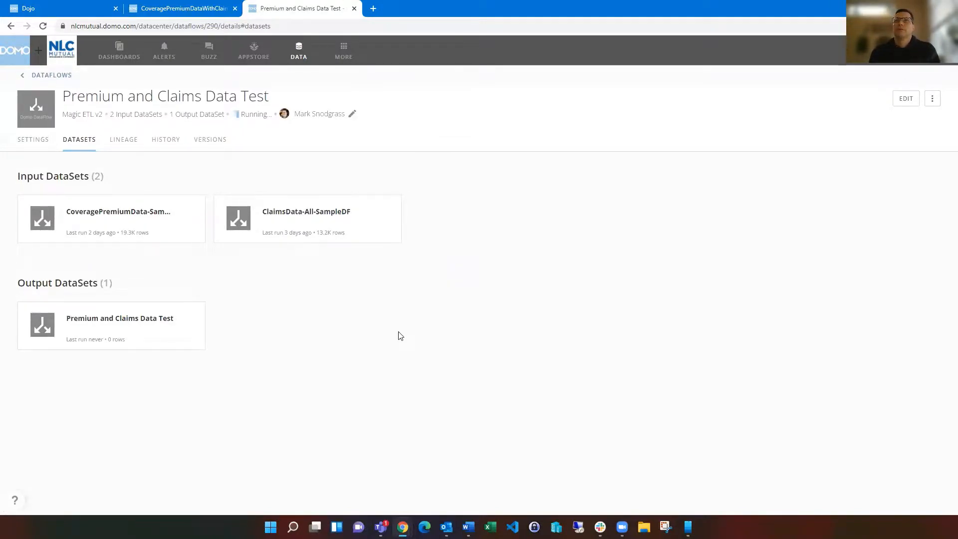
pyautogui.click(178, 8)
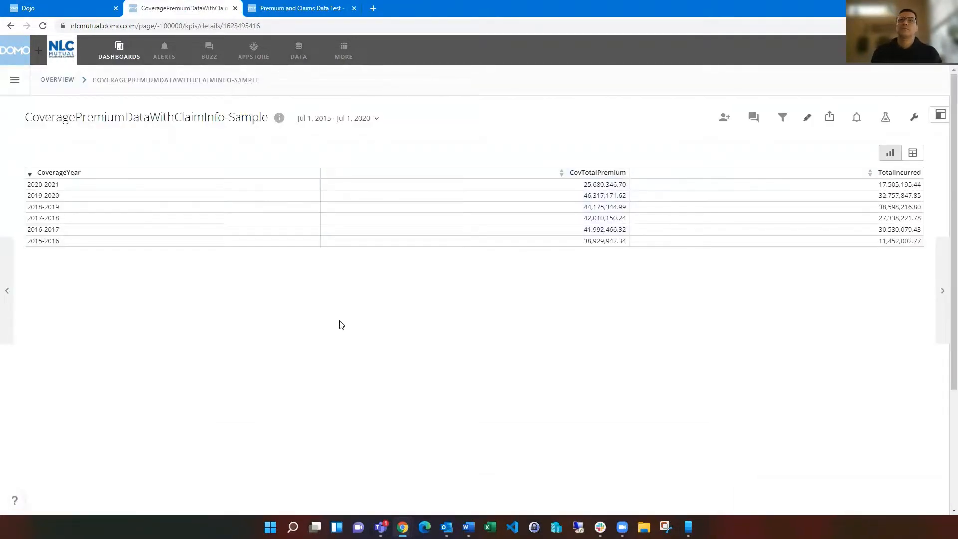
pyautogui.moveTo(140, 282)
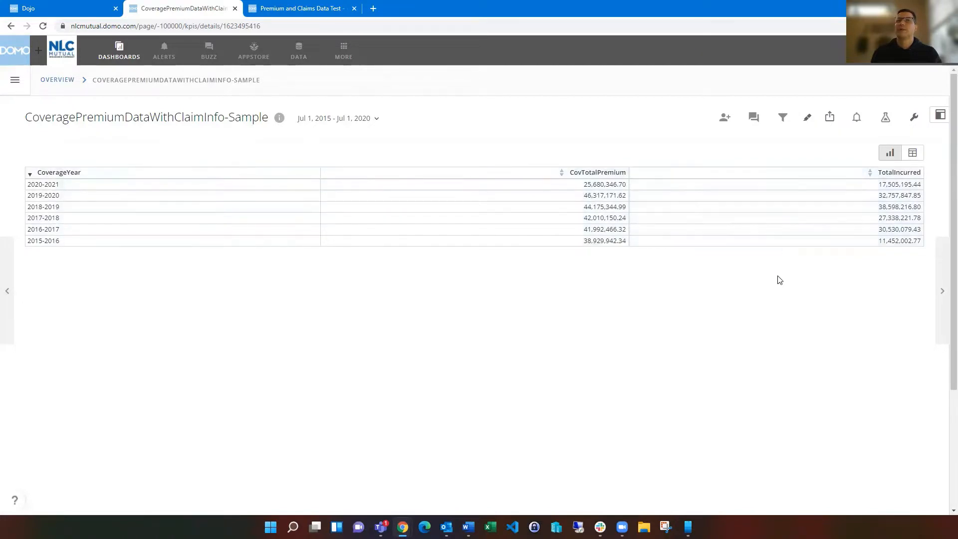
pyautogui.moveTo(299, 314)
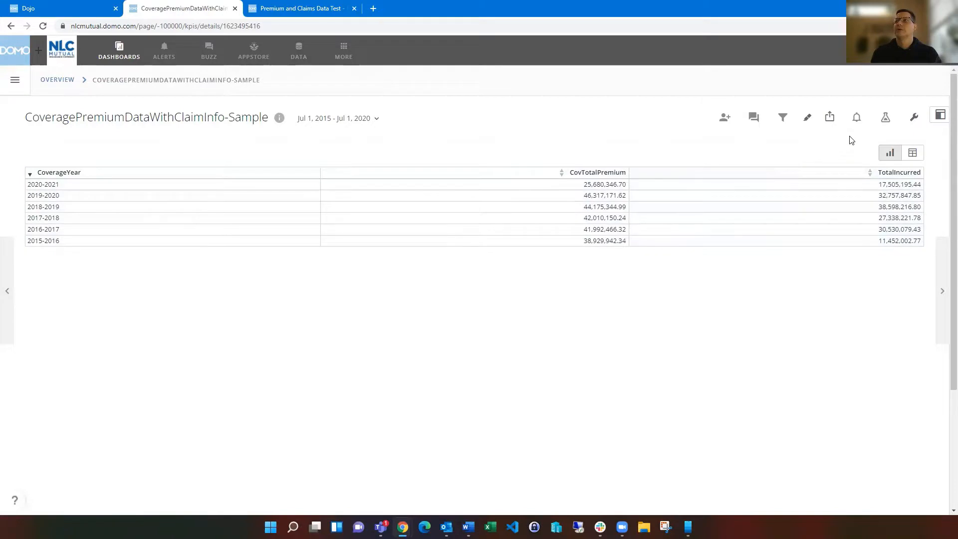
pyautogui.moveTo(884, 117)
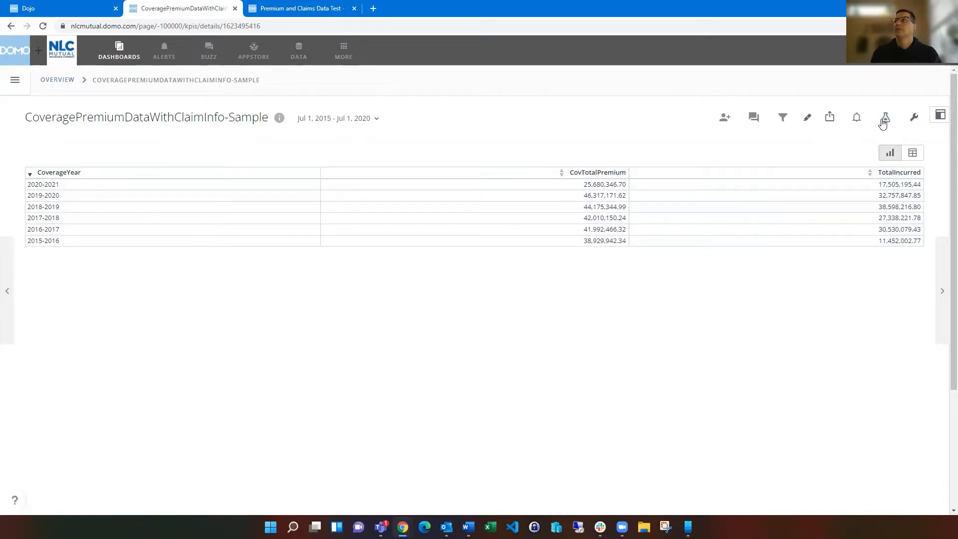
# - Open the CoveragePremiumDataWithClaimInfo-Sample card in Analyzer
pyautogui.click(884, 118)
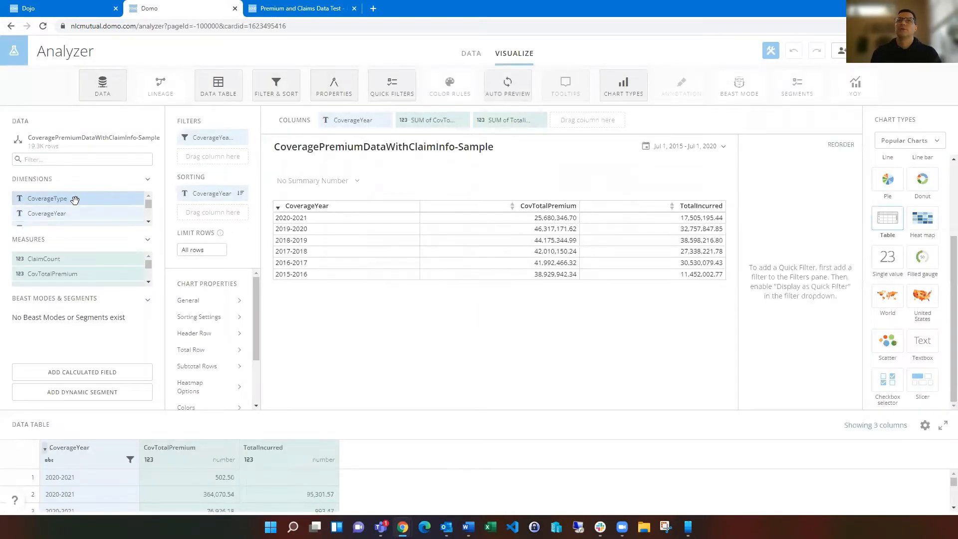
# - Add CoverageType as a table column and sort ascending by it within each year
pyautogui.moveTo(48, 197); pyautogui.dragTo(379, 123)
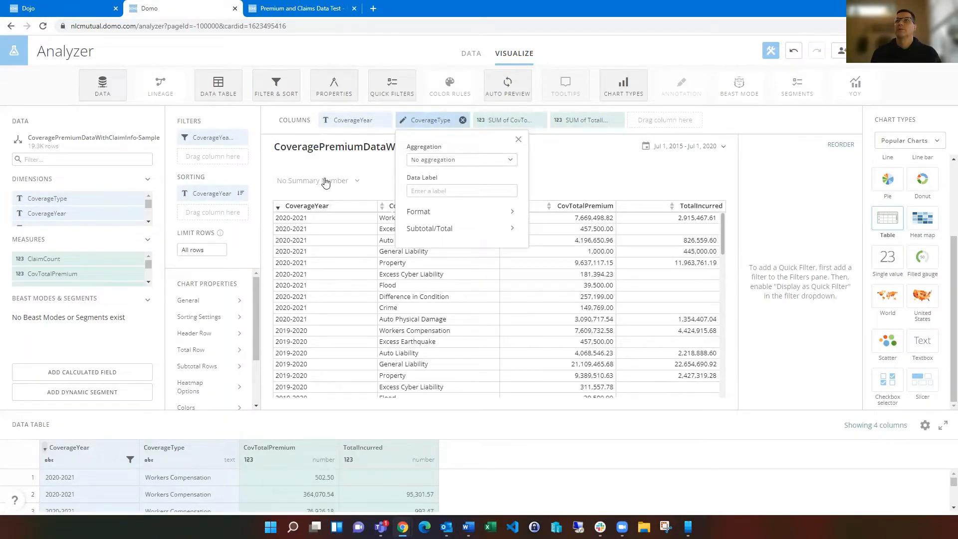
pyautogui.click(211, 210)
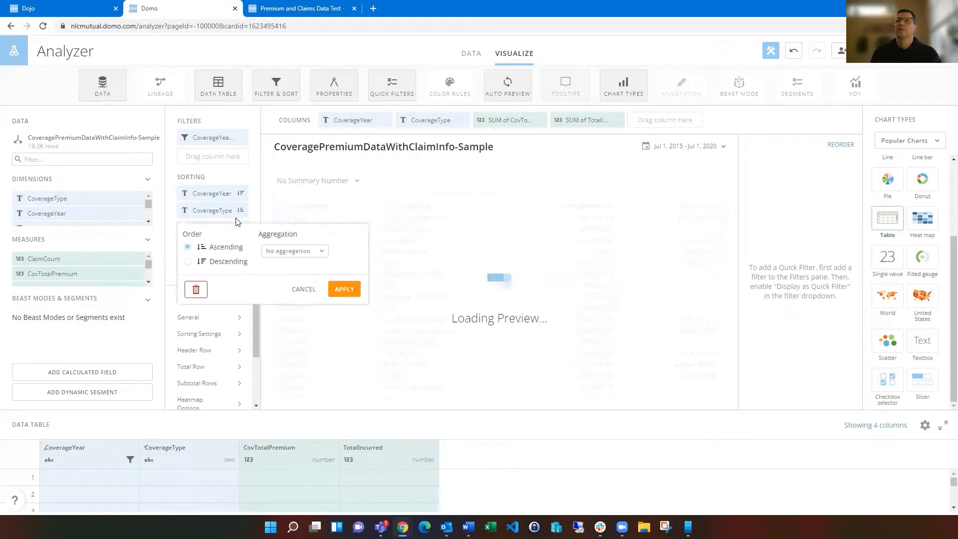
pyautogui.click(343, 288)
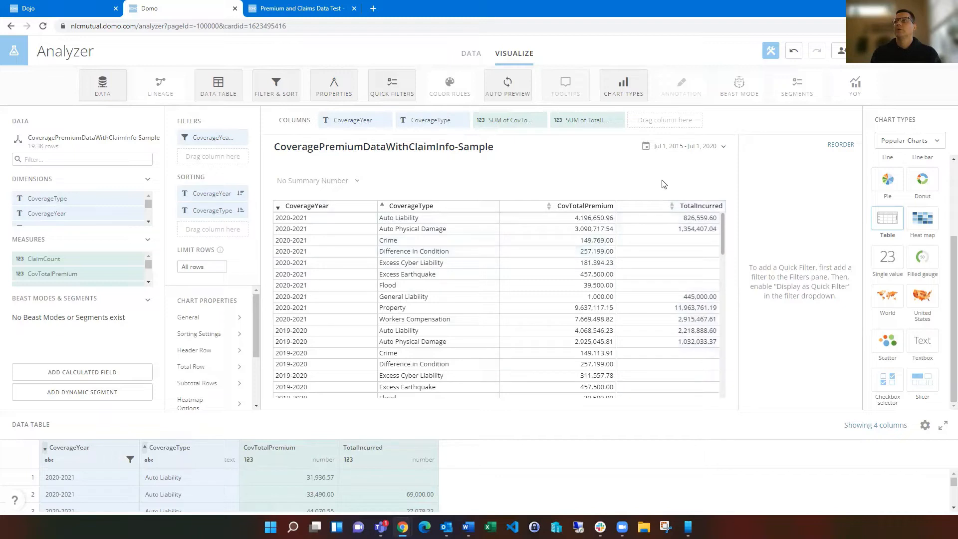
pyautogui.moveTo(788, 178)
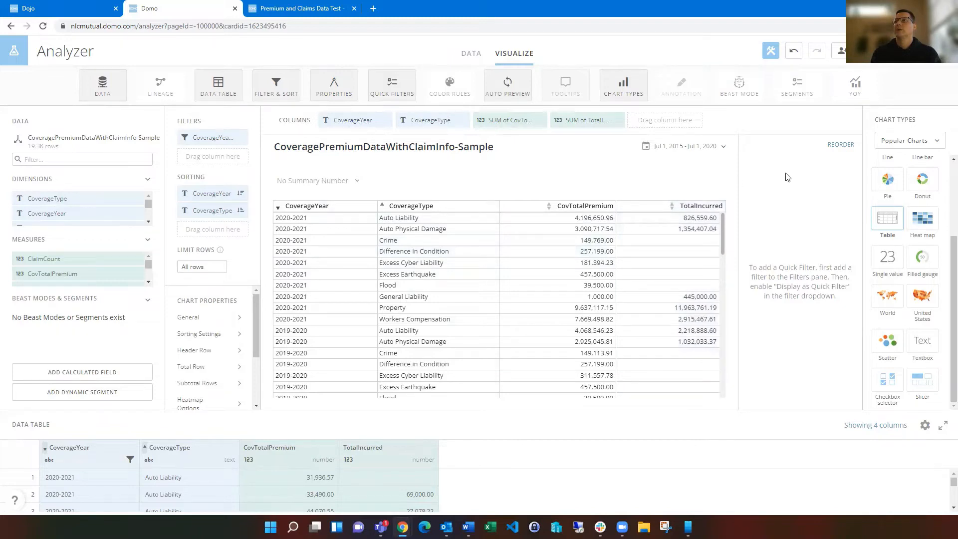